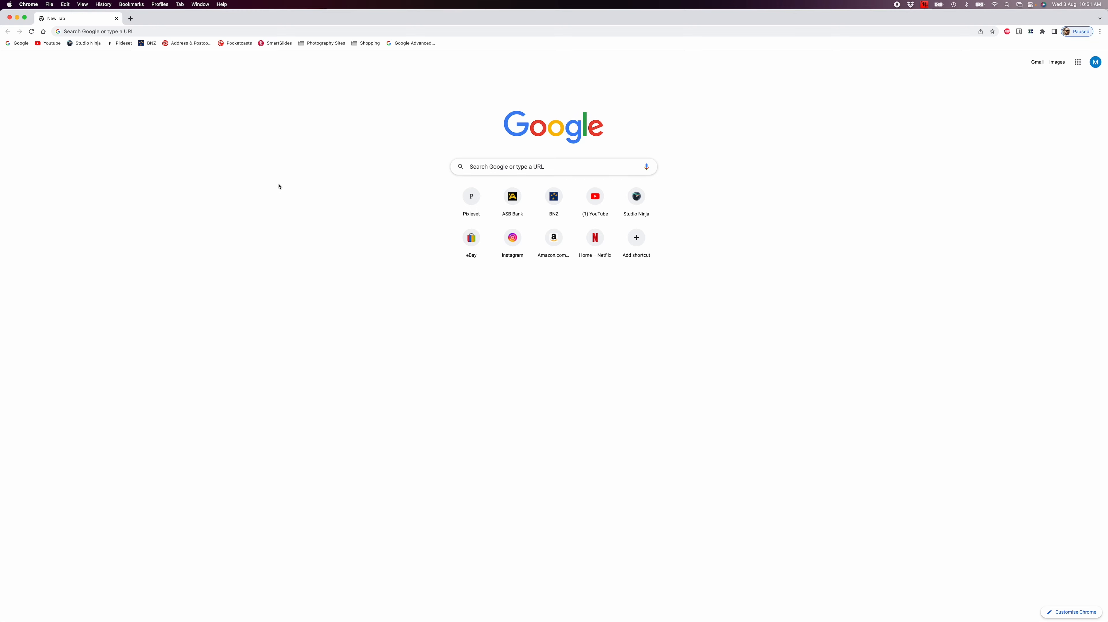
mouse_move(273, 153)
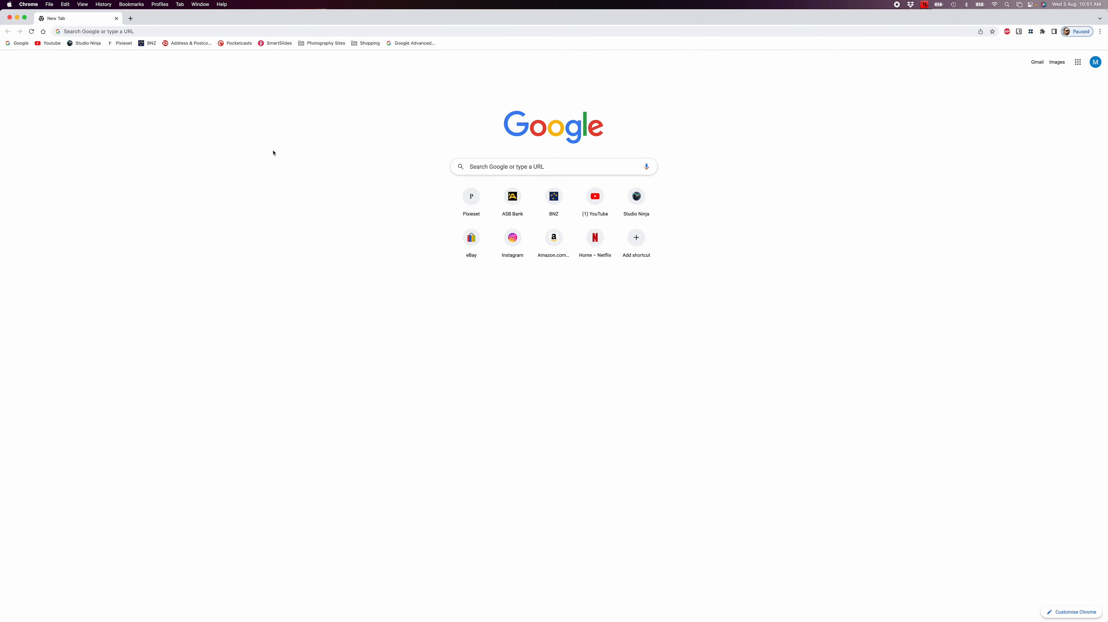
mouse_move(284, 155)
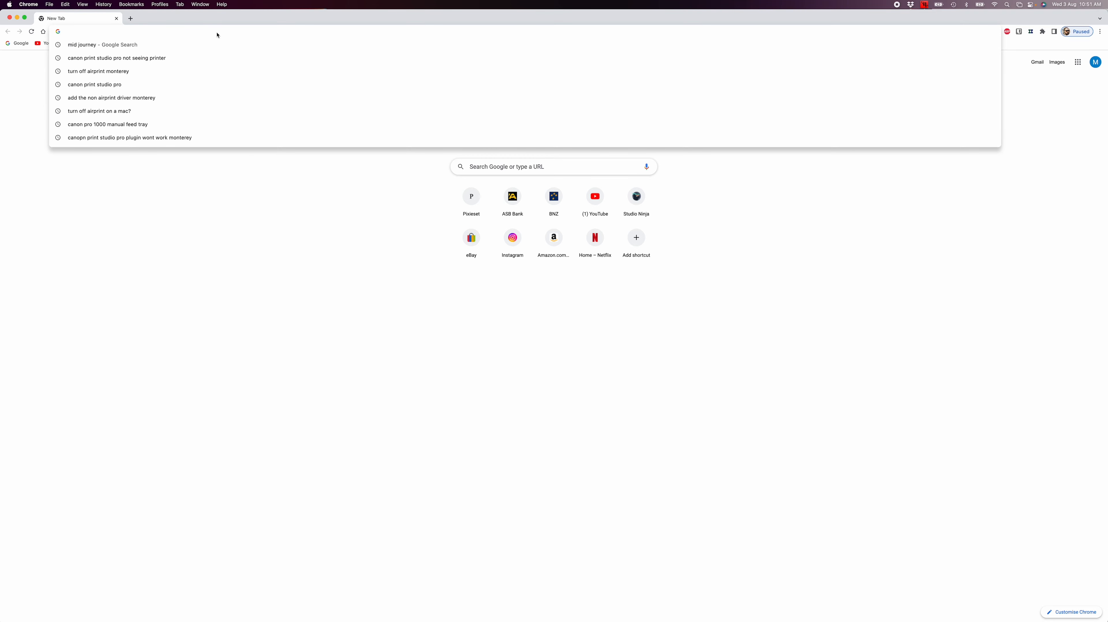
Search Google for 'canopn print studio pro plugin wont work monterey' from a blank tab.
type("image")
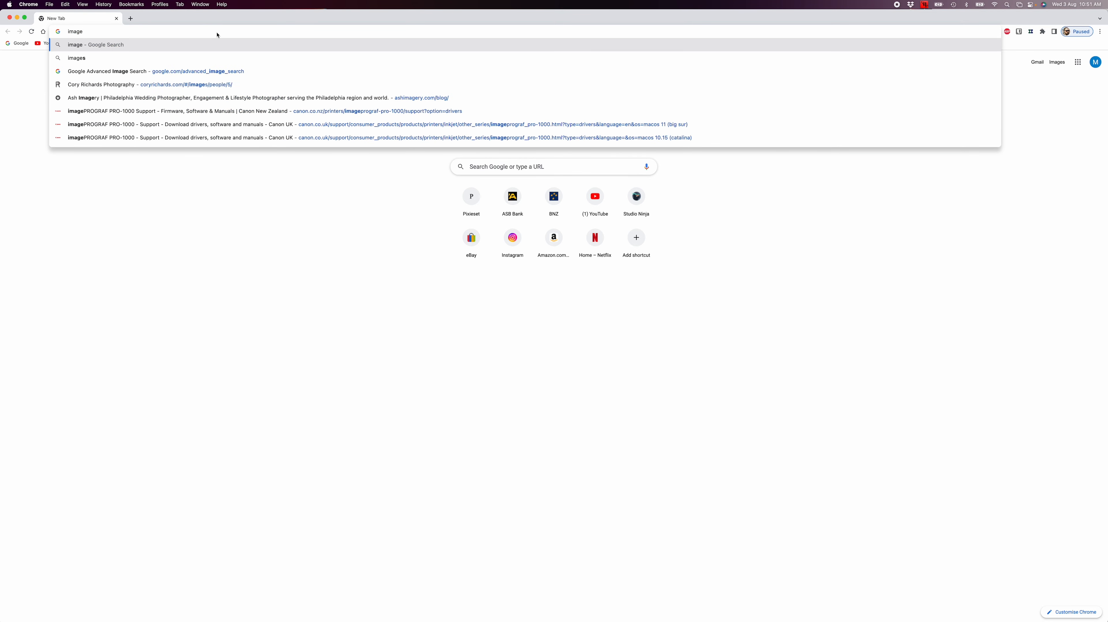
key("Escape")
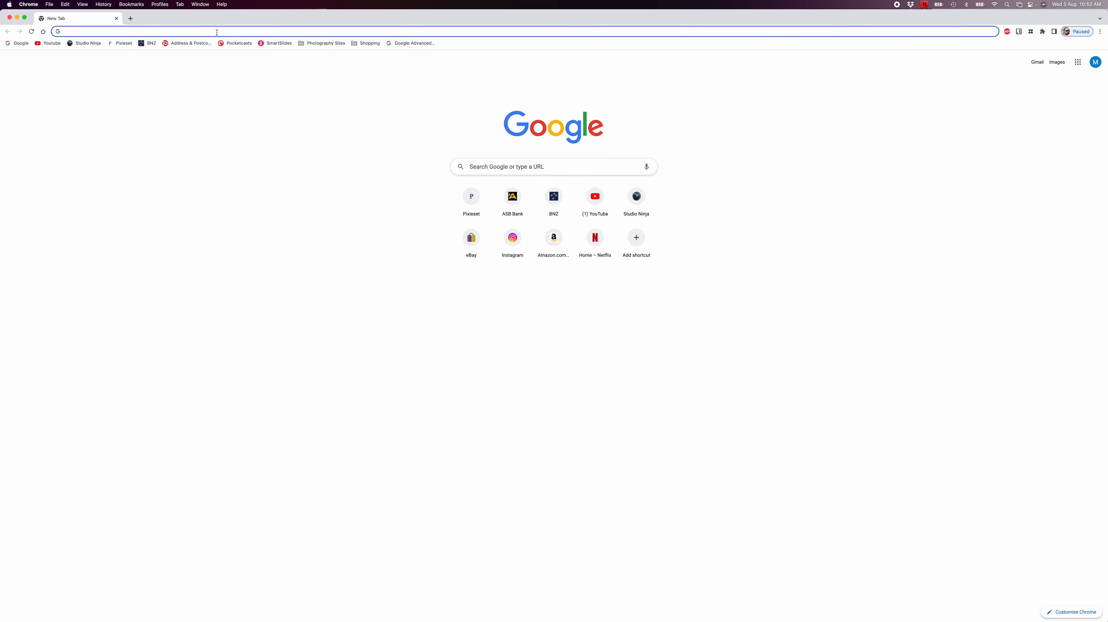
type("canopn print studio pro plugin wont work monterey")
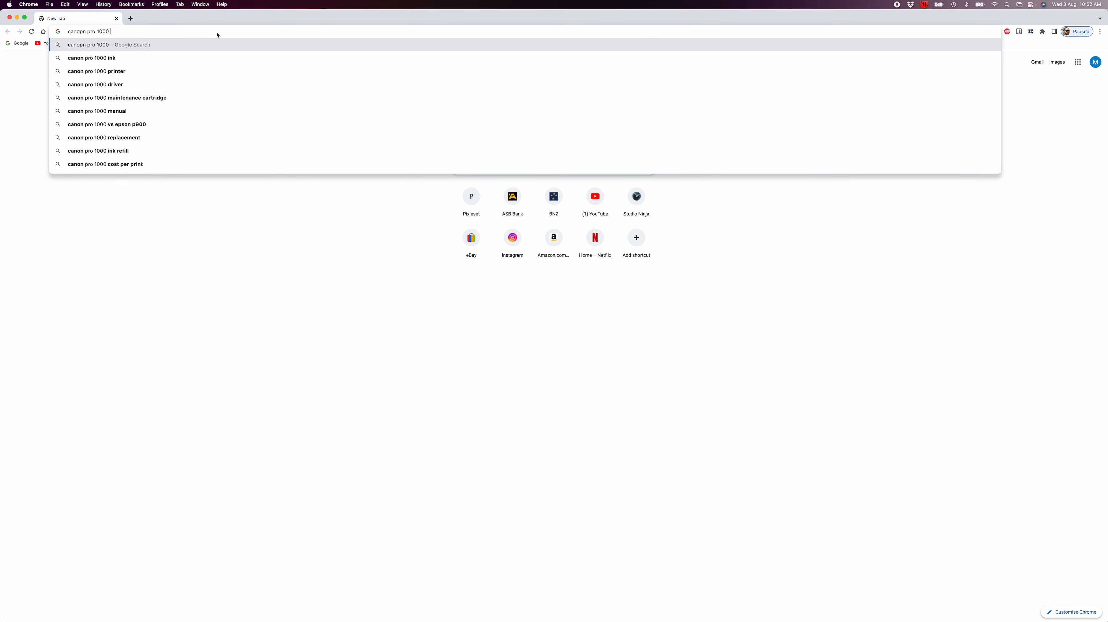
Reach the Mac CUPS Printer Driver Ver.22.20.0.0 page via Canon New Zealand's PRO-1000 support.
left_click(94, 84)
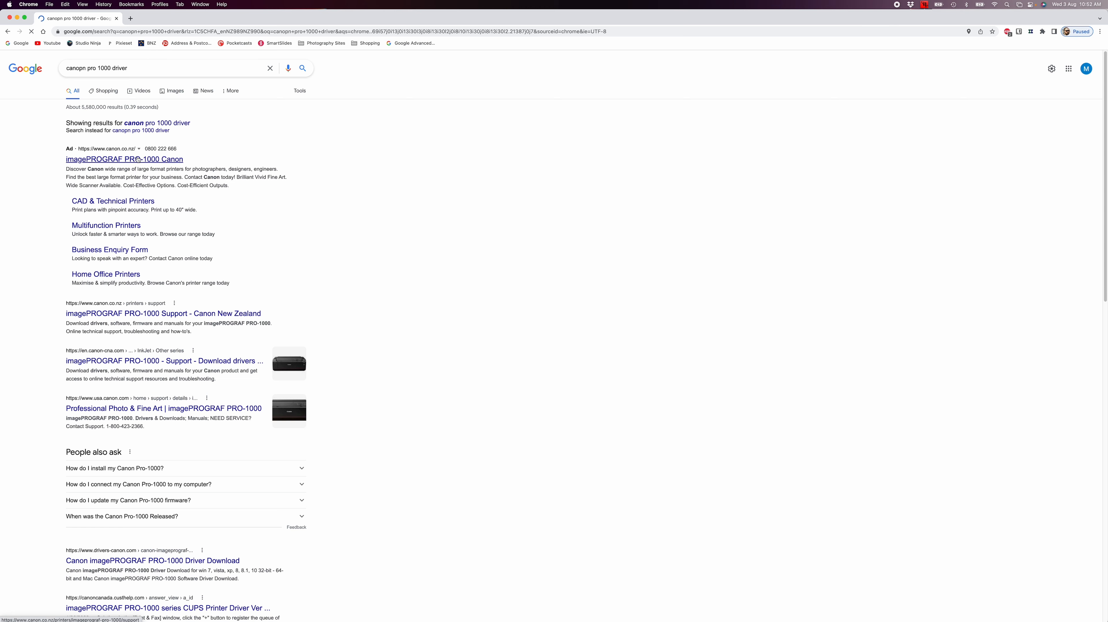
left_click(125, 158)
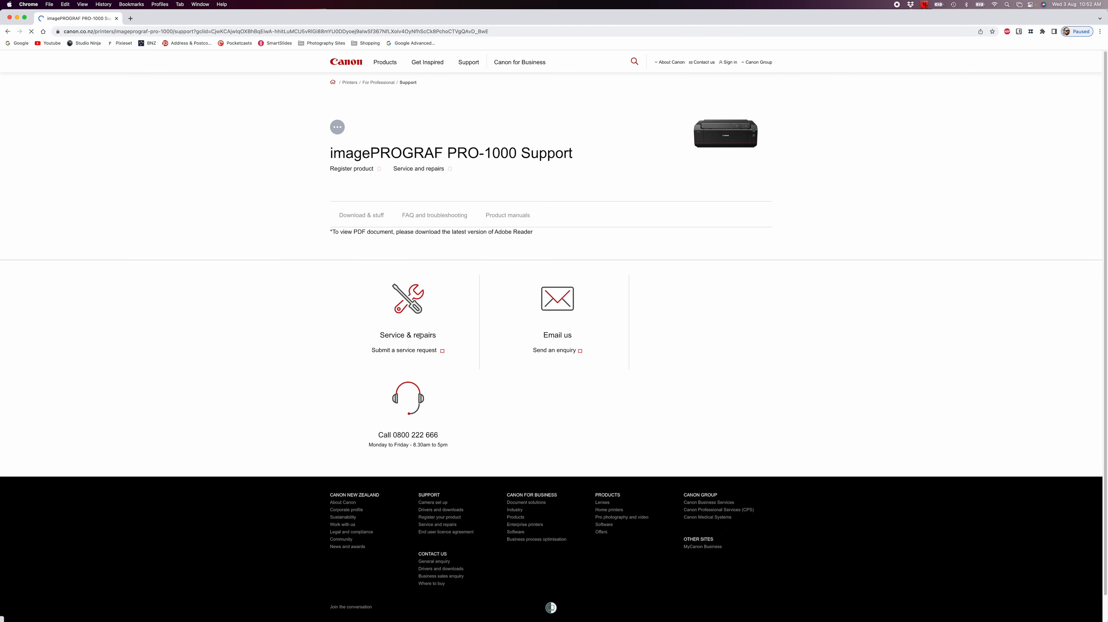
left_click(361, 215)
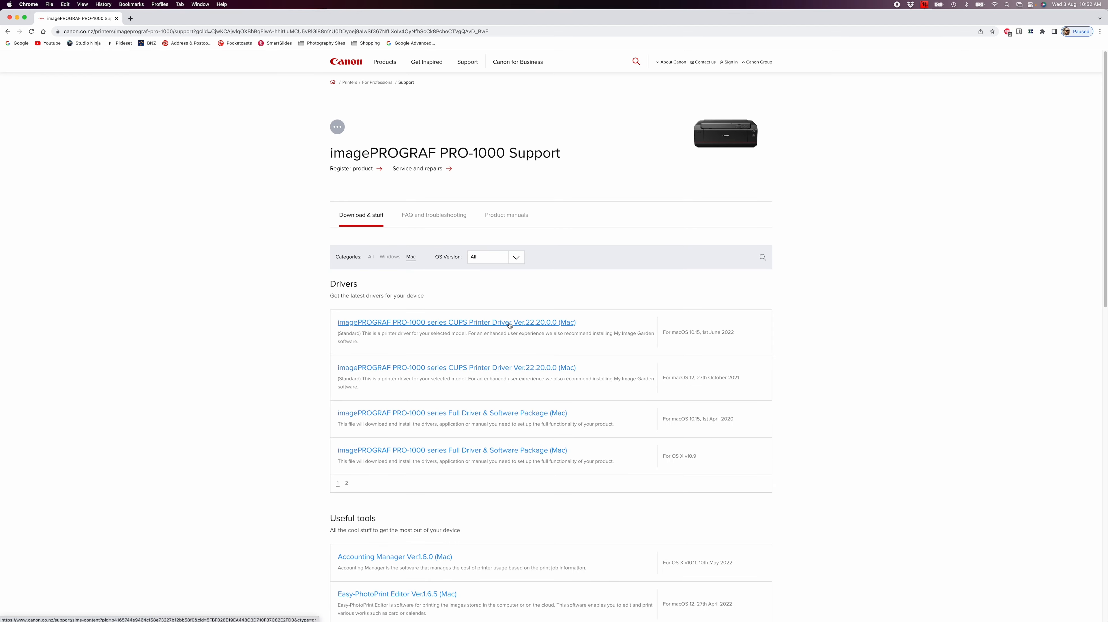
left_click(457, 322)
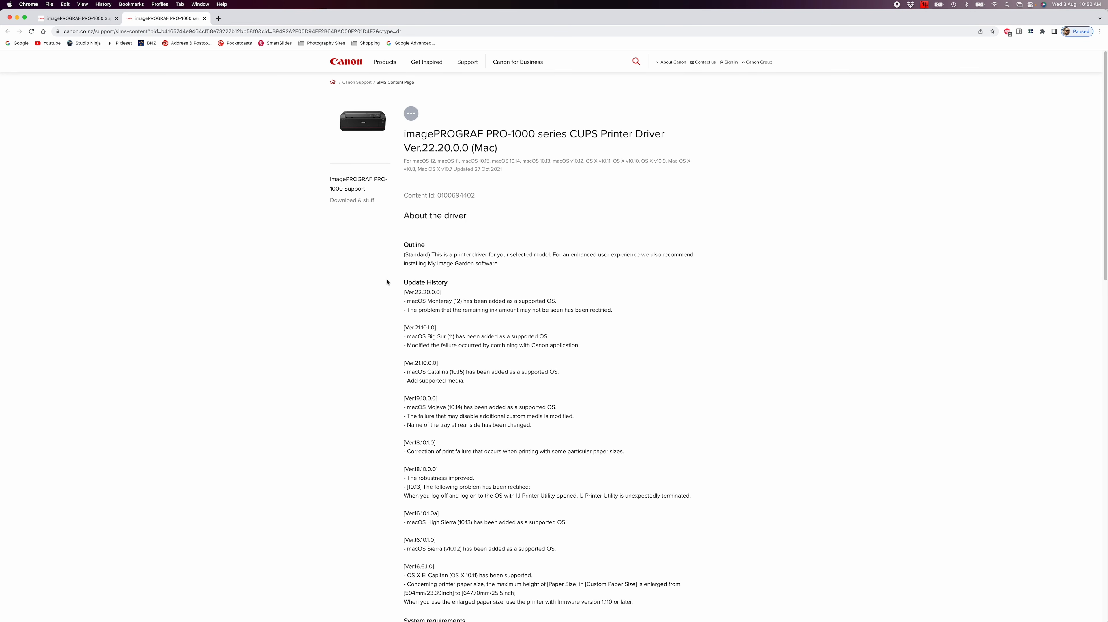
Download the PRO-1000 CUPS printer driver installer for Mac.
scroll("down", 3)
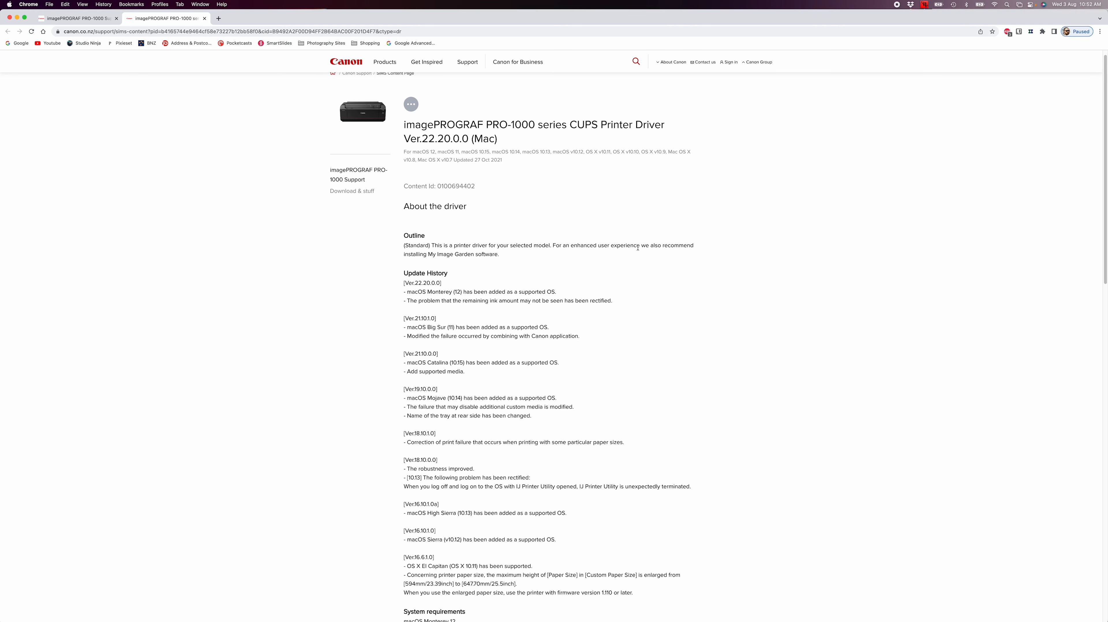
scroll("down", 3)
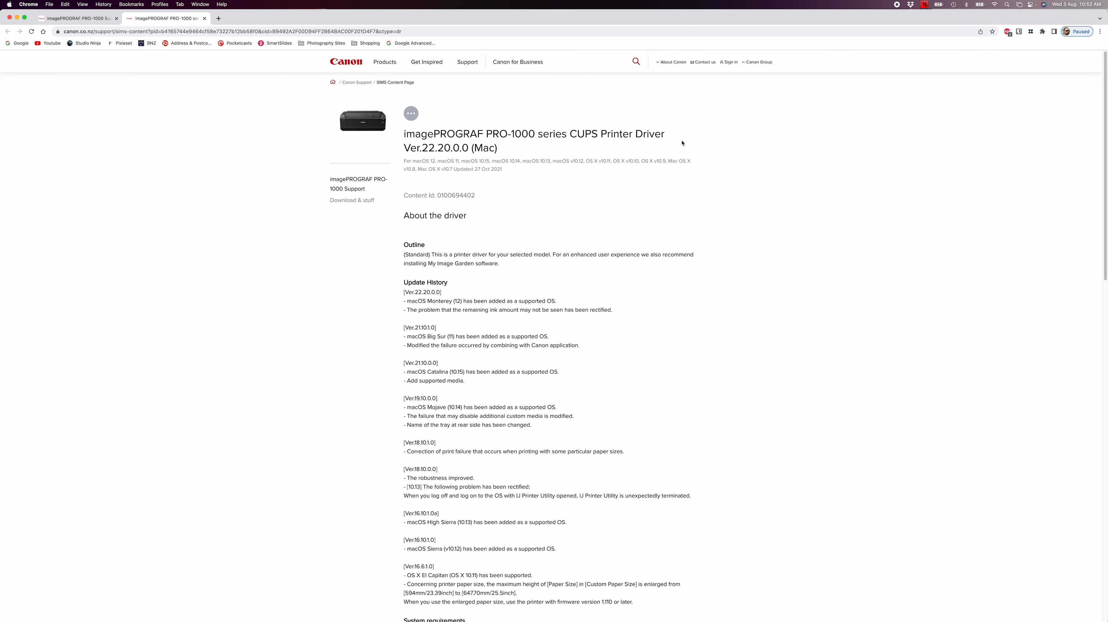
scroll("down", 3)
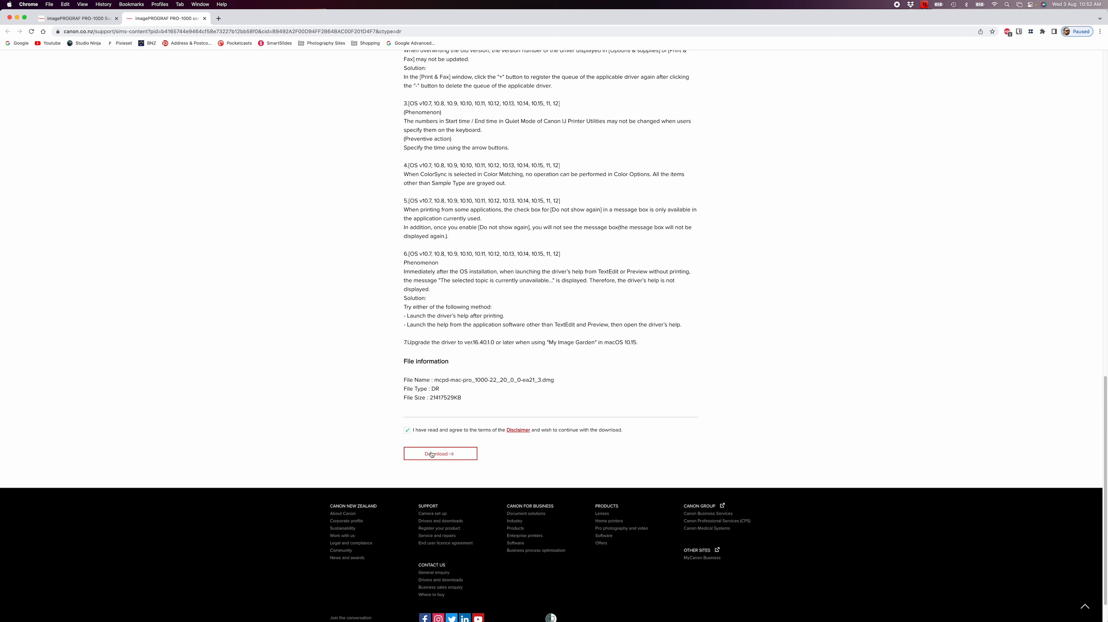
left_click(440, 453)
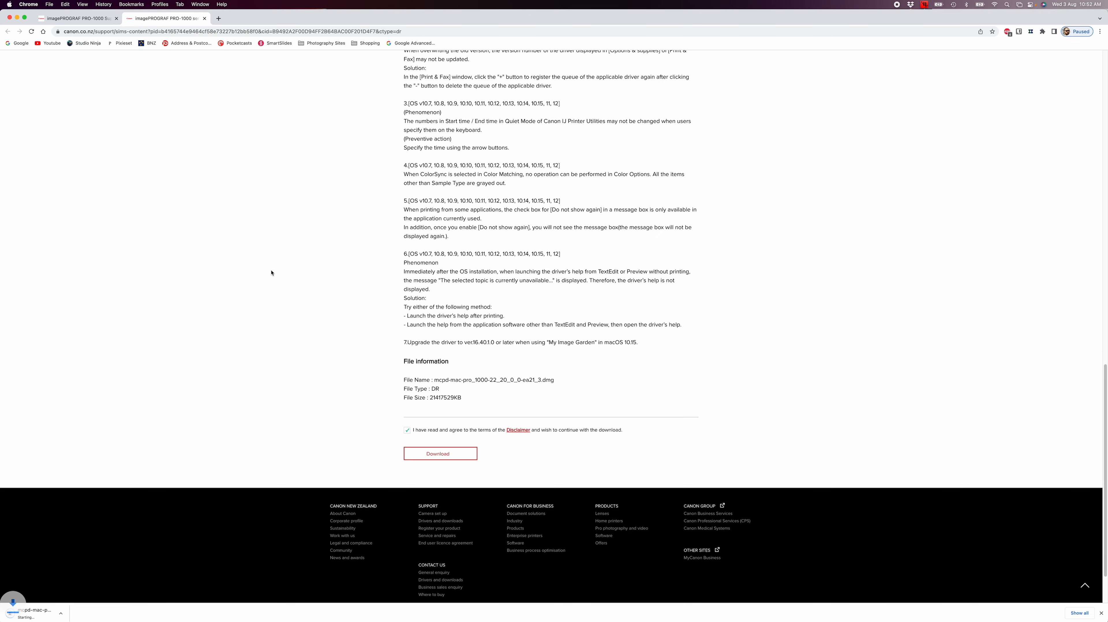
mouse_move(93, 344)
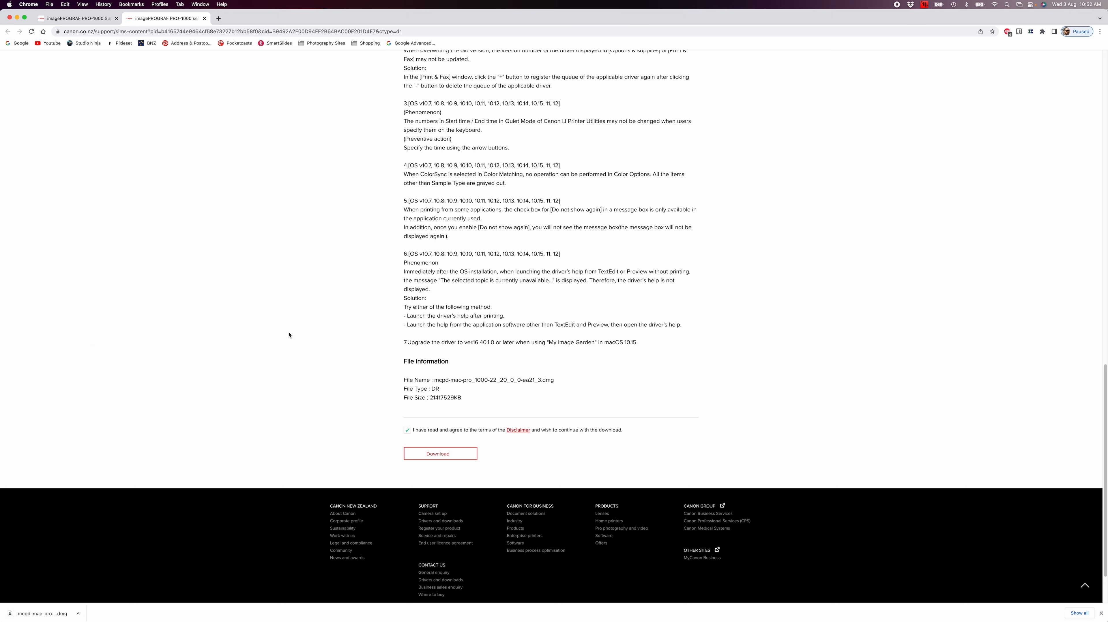
mouse_move(303, 255)
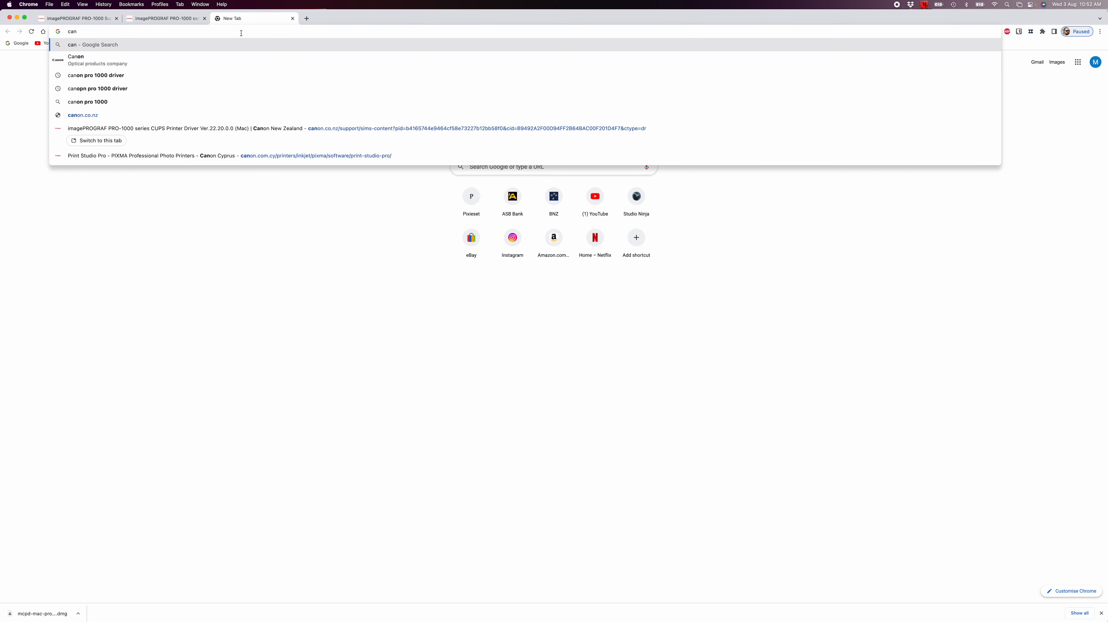
Search 'canon print studio pro cups driver on monterey', reach Canon's Print Studio Pro page and start its download.
type("canon print studio pro cups driver on monterey")
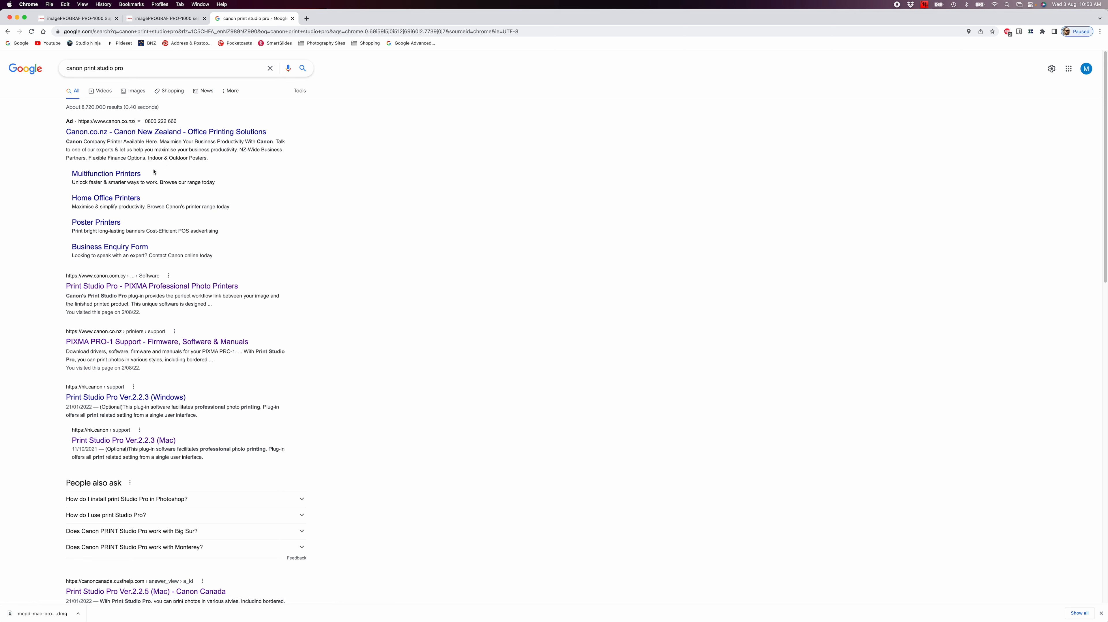
mouse_move(151, 286)
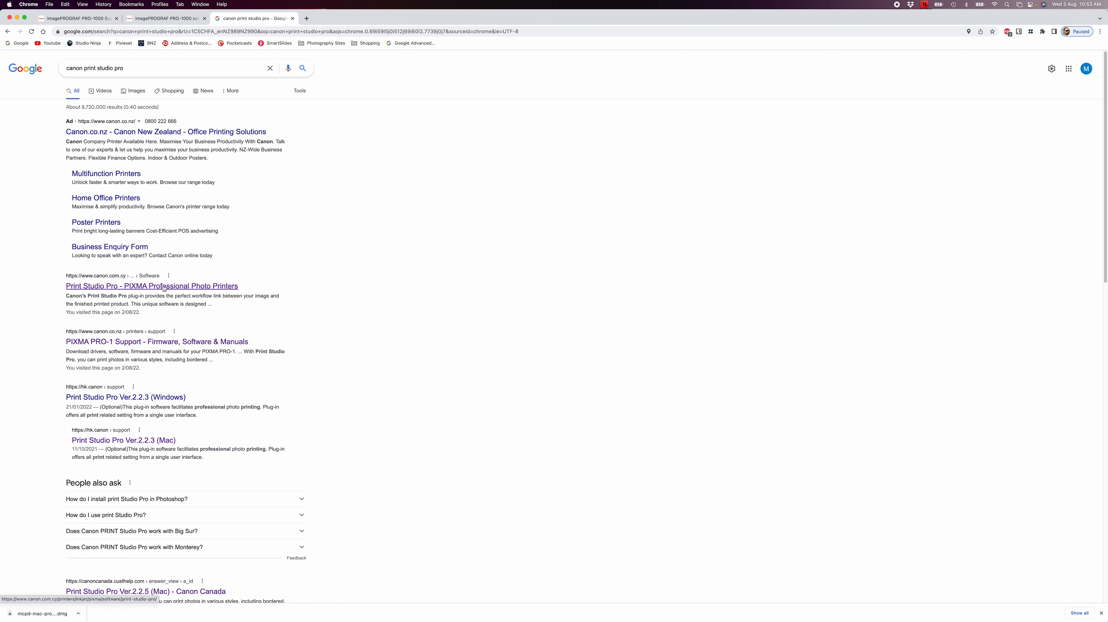
left_click(150, 285)
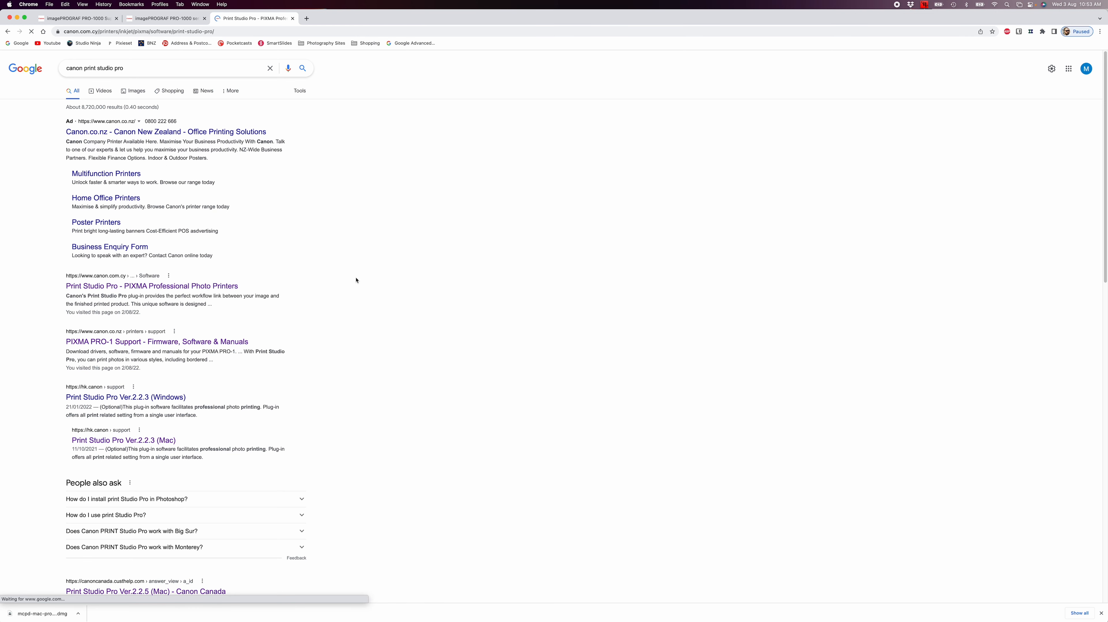
left_click(151, 286)
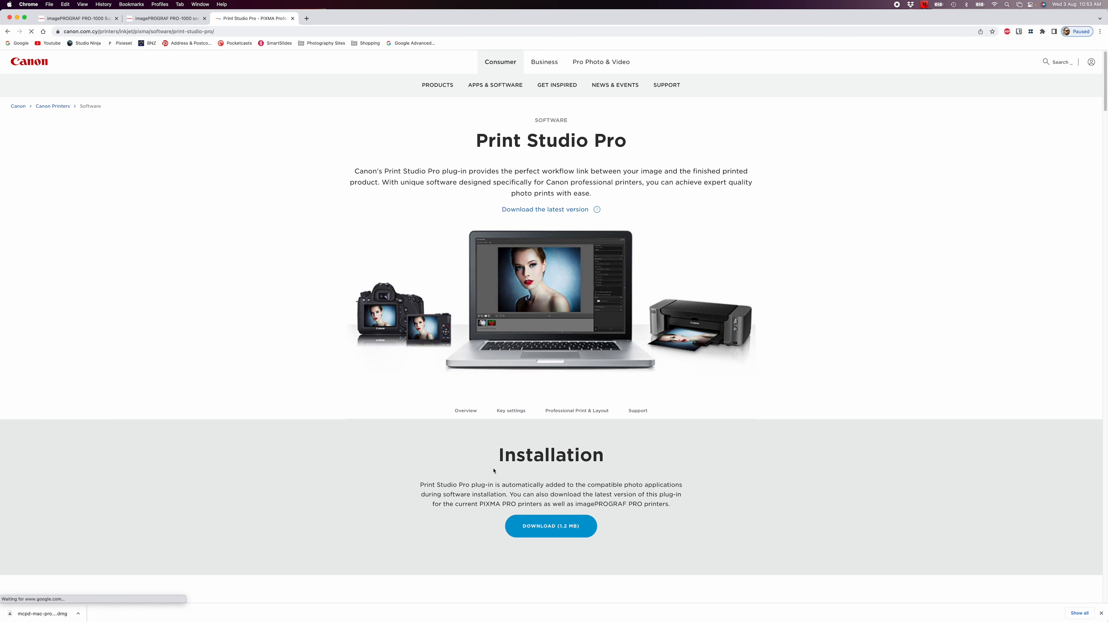
left_click(551, 526)
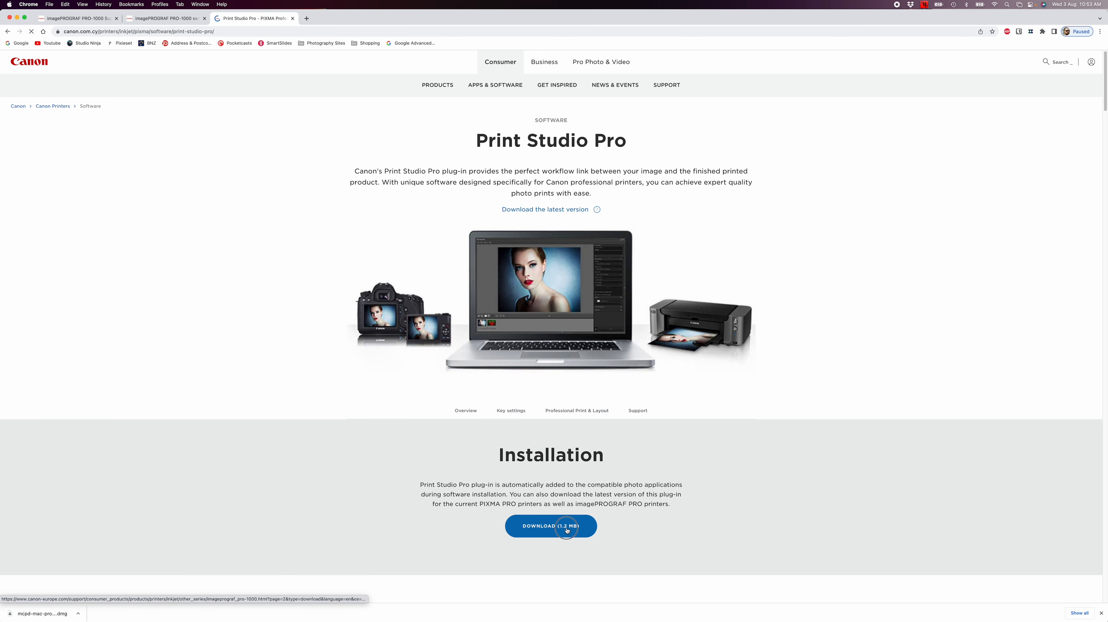
left_click(551, 526)
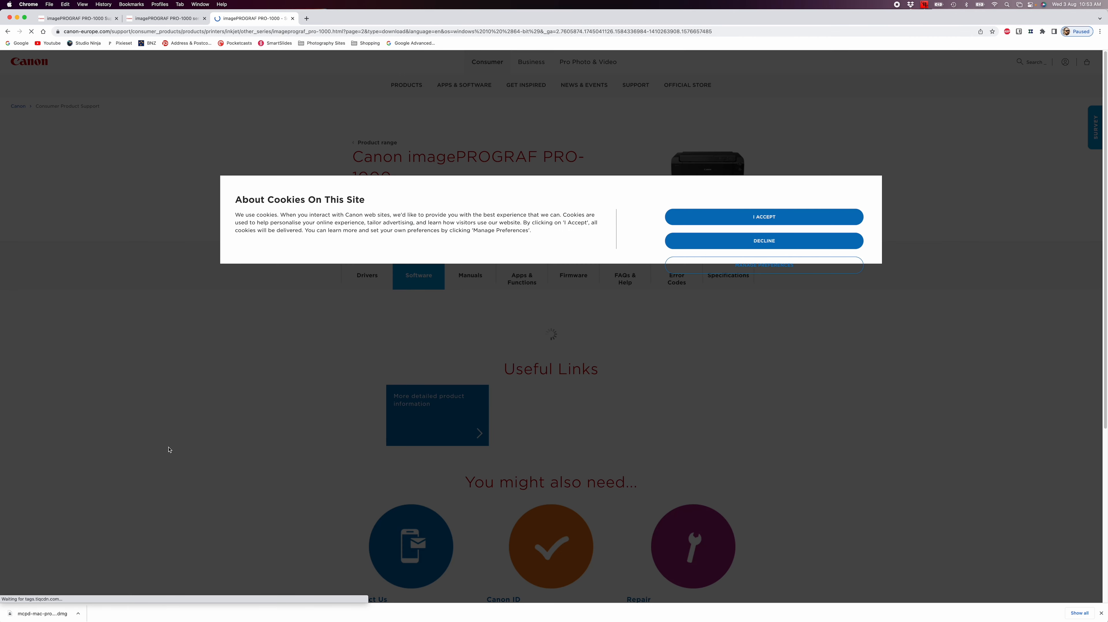
Dismiss the cookie notice and set the software list to macOS 12 (Monterey).
left_click(763, 217)
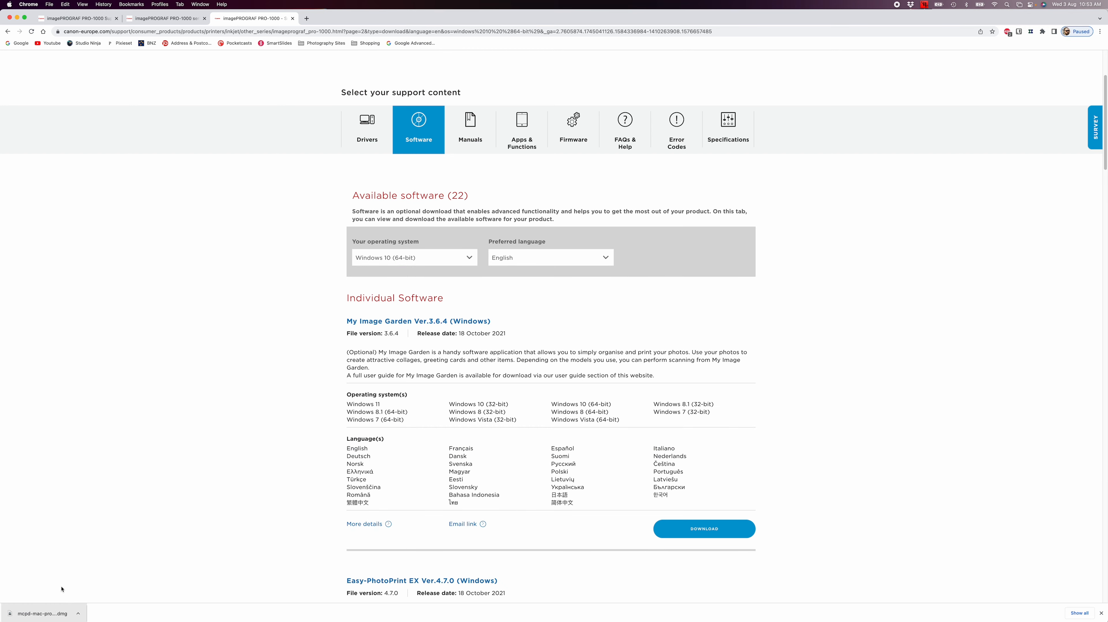
left_click(413, 257)
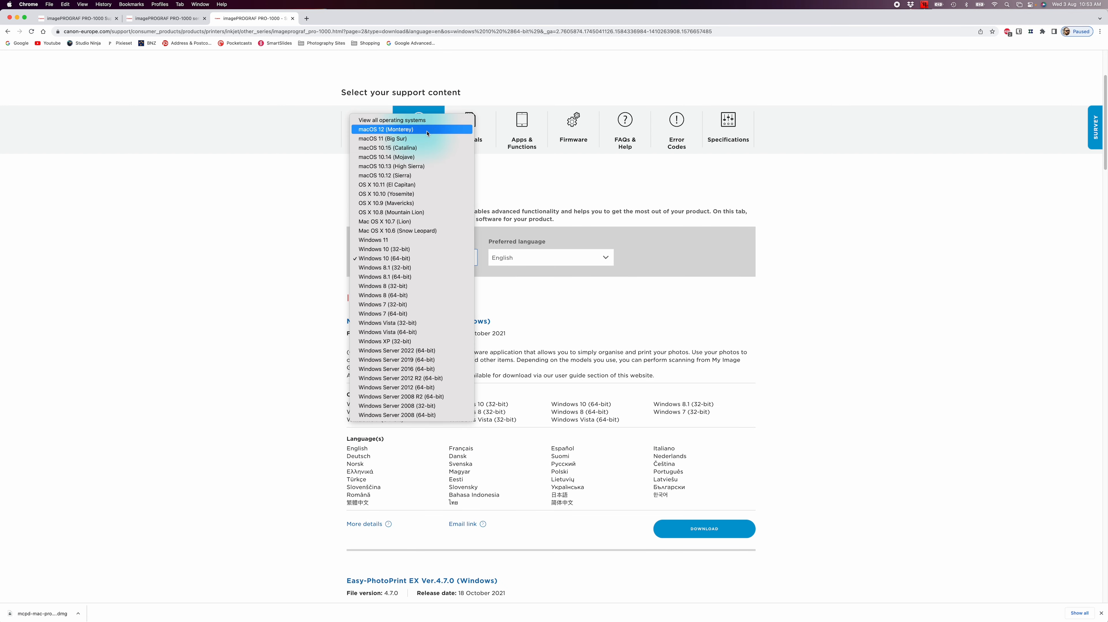
left_click(385, 129)
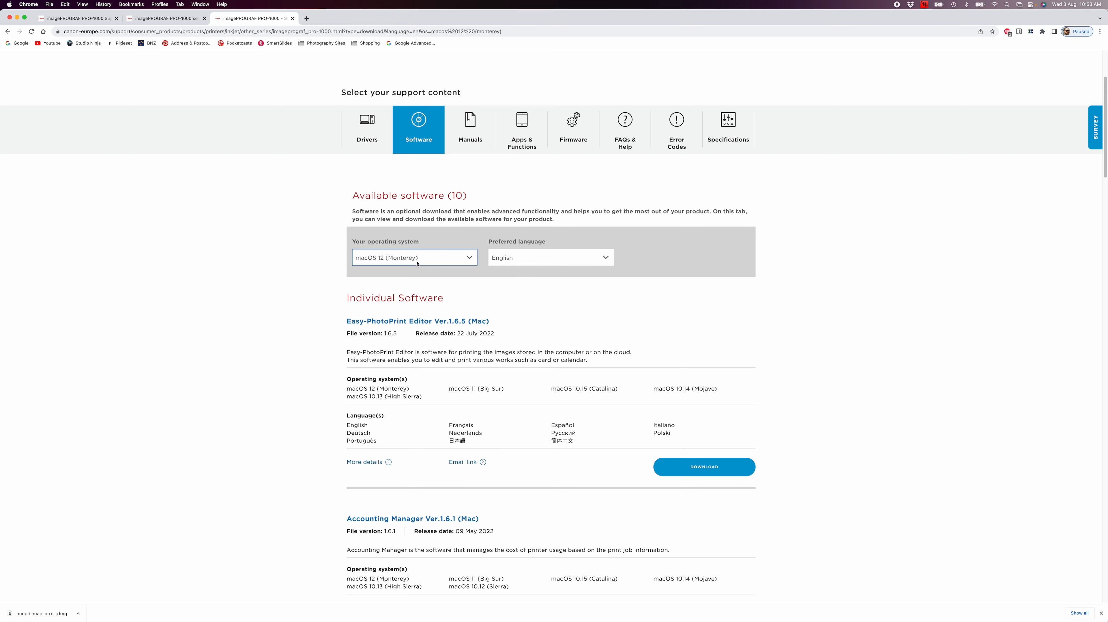
left_click(413, 257)
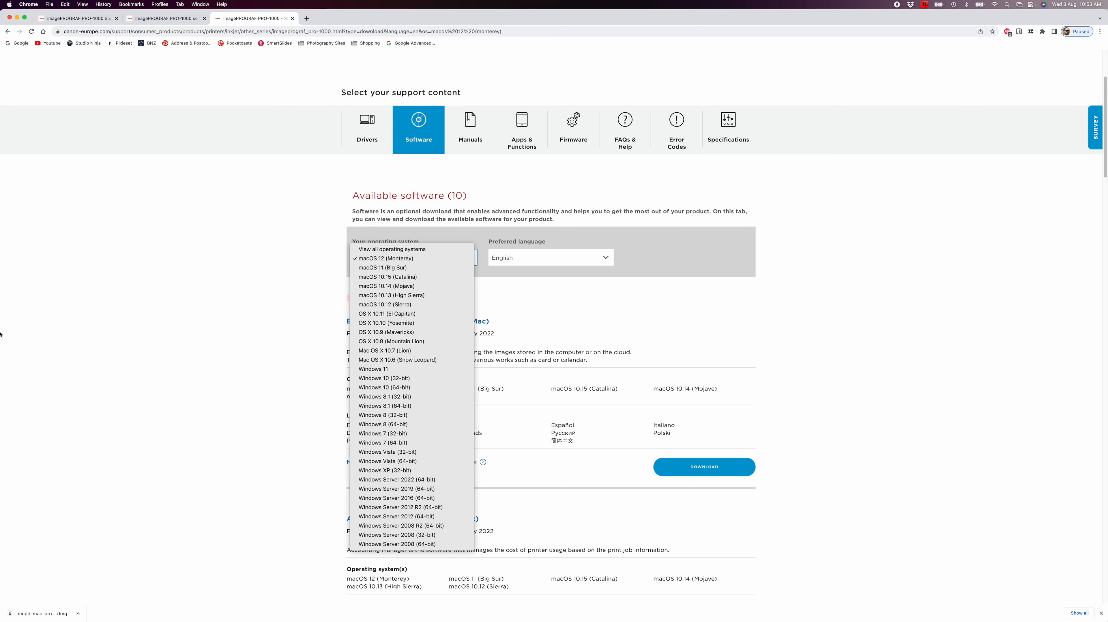
left_click(414, 257)
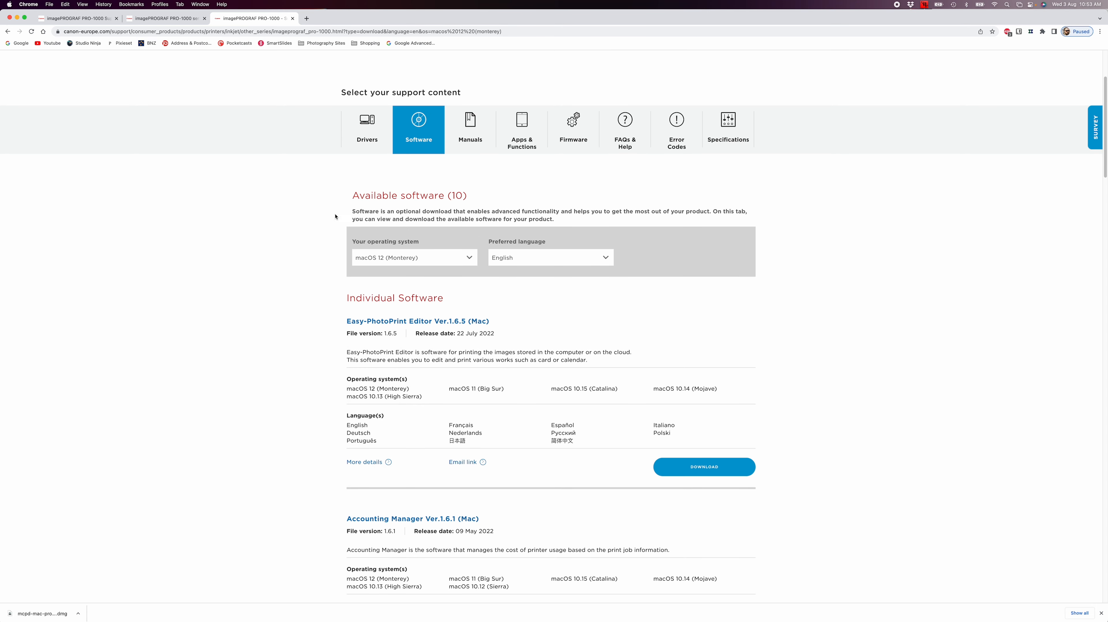
Download Print Studio Pro Ver.2.2.5 for Mac, accepting the licence agreement.
scroll("down", 3)
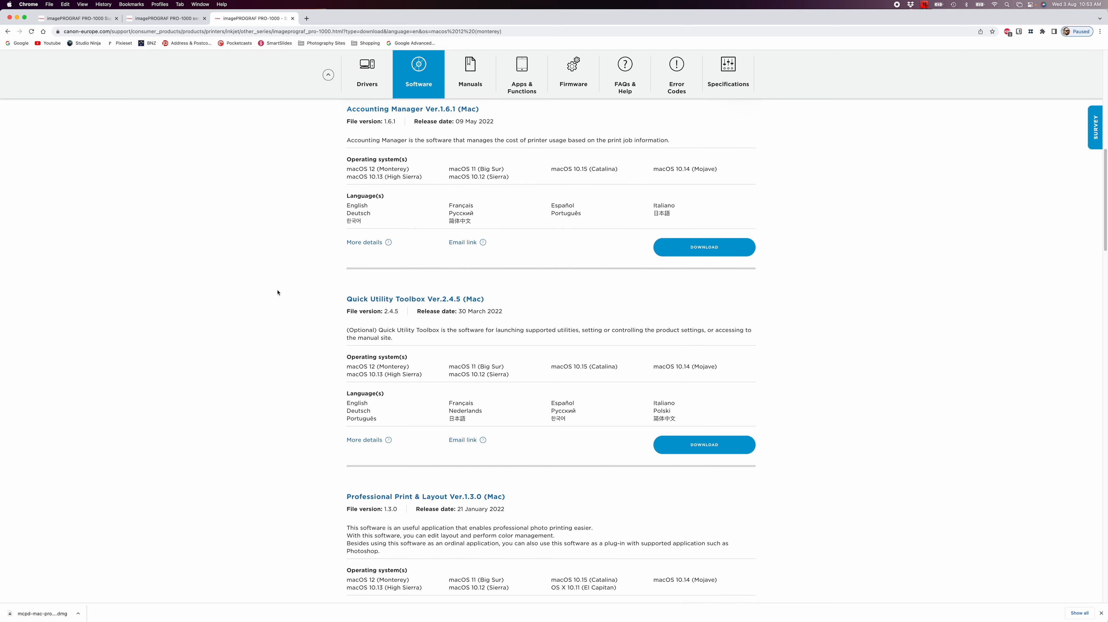
scroll("down", 3)
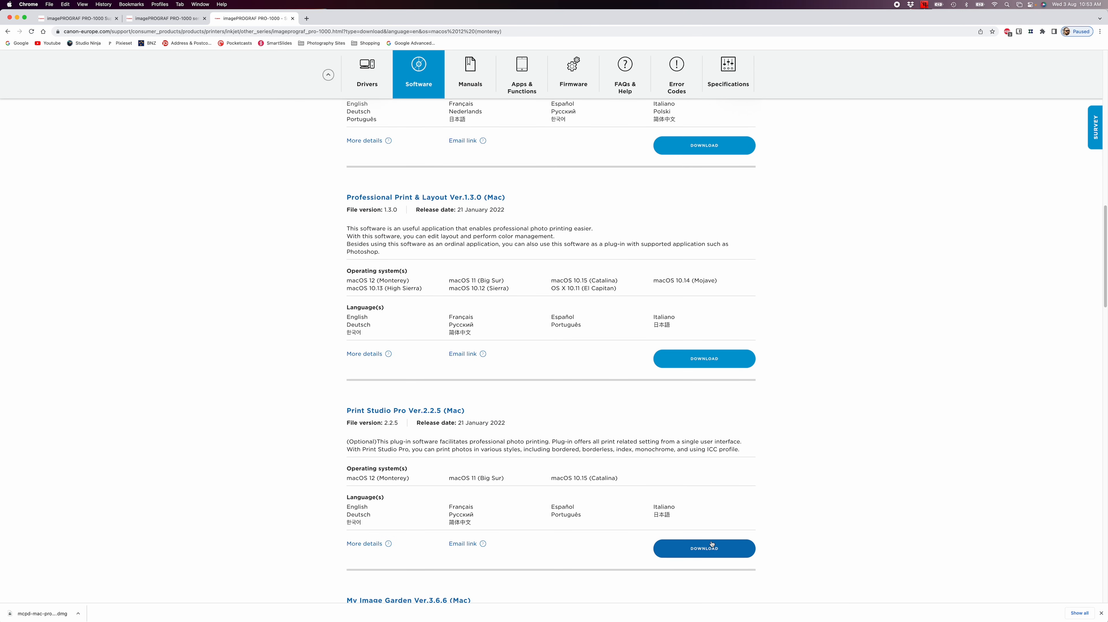
mouse_move(704, 549)
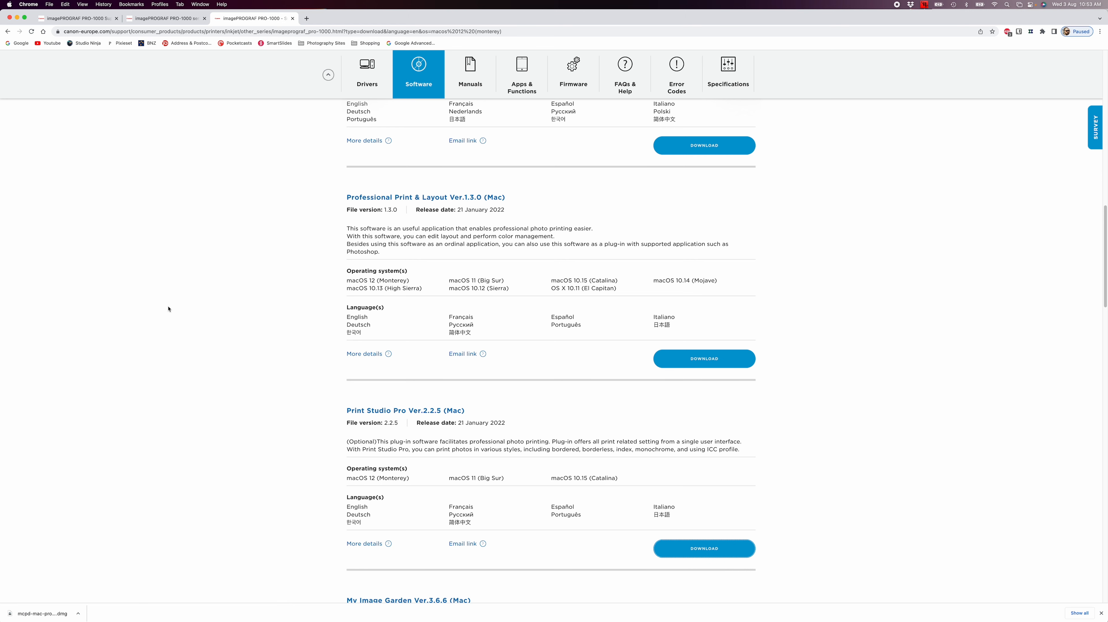
mouse_move(863, 493)
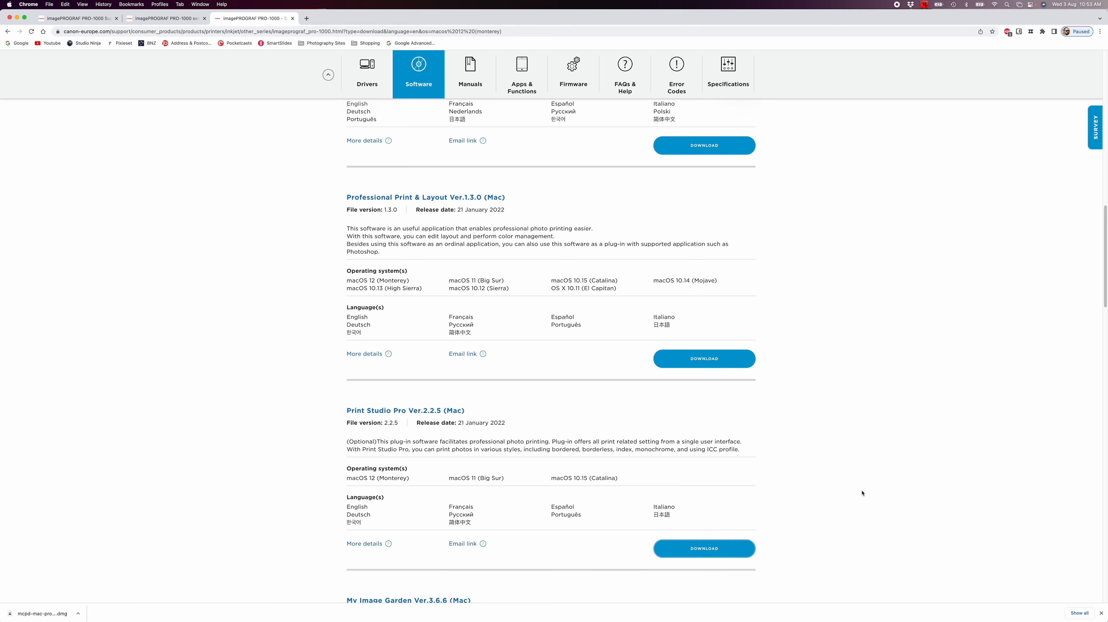
left_click(703, 358)
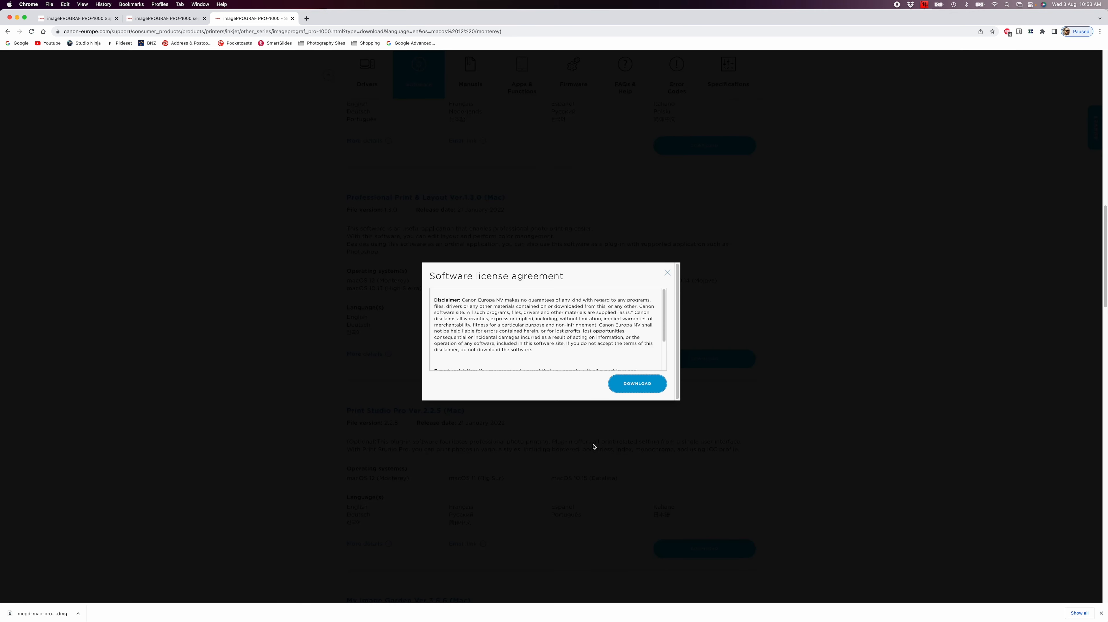
left_click(635, 383)
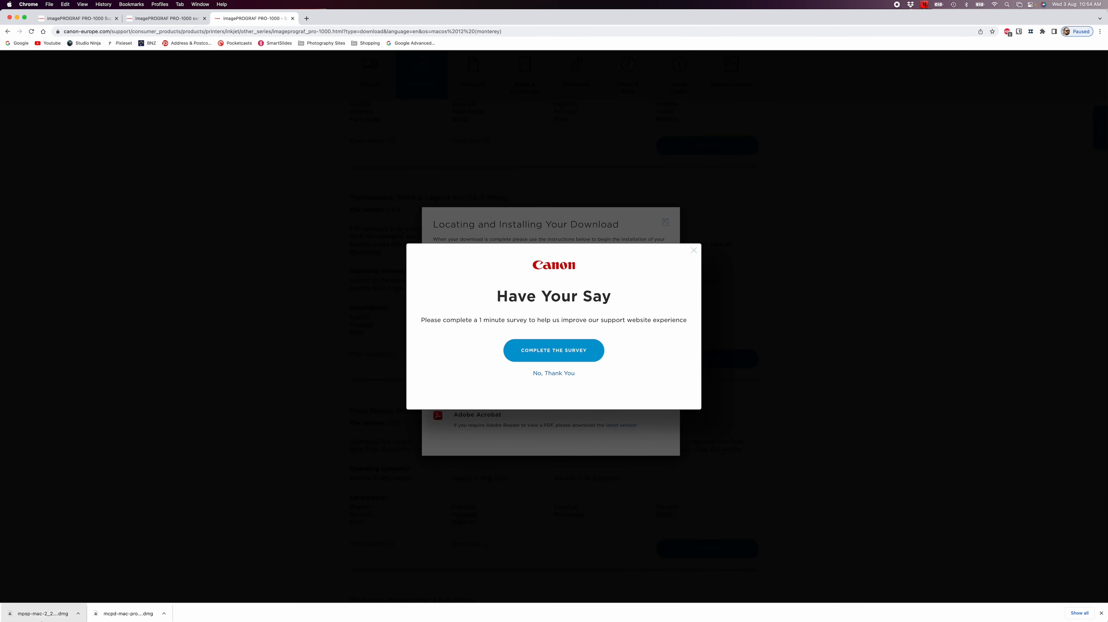
Run Print Studio Pro 225.pkg from the disk image, agree to the licence and acknowledge the Lightroom warning.
left_click(47, 612)
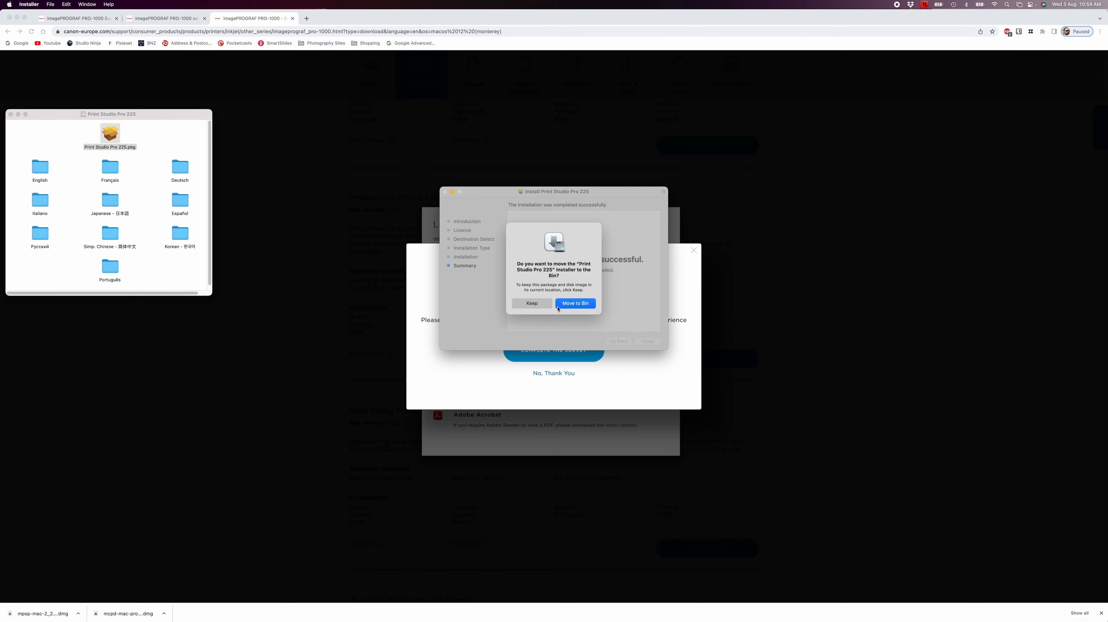
left_click(575, 303)
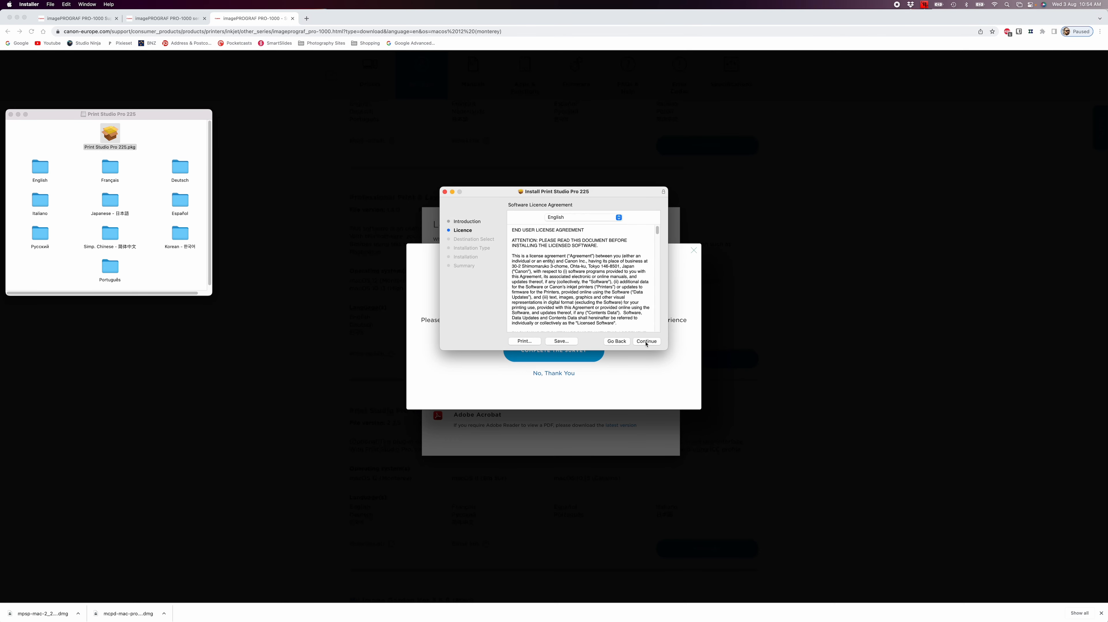
left_click(645, 341)
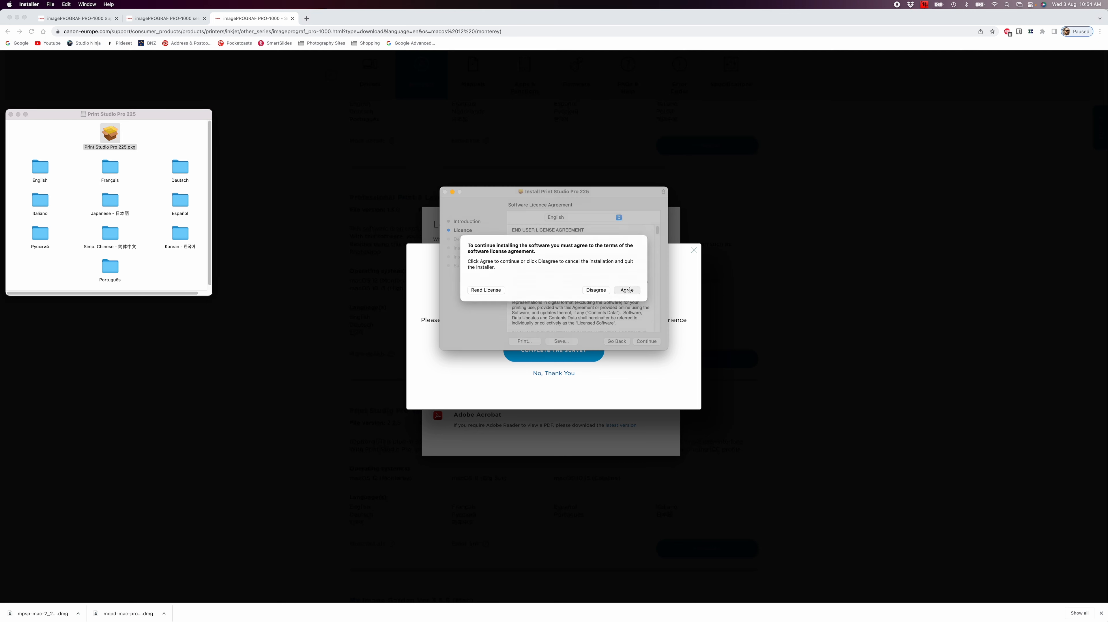
left_click(626, 290)
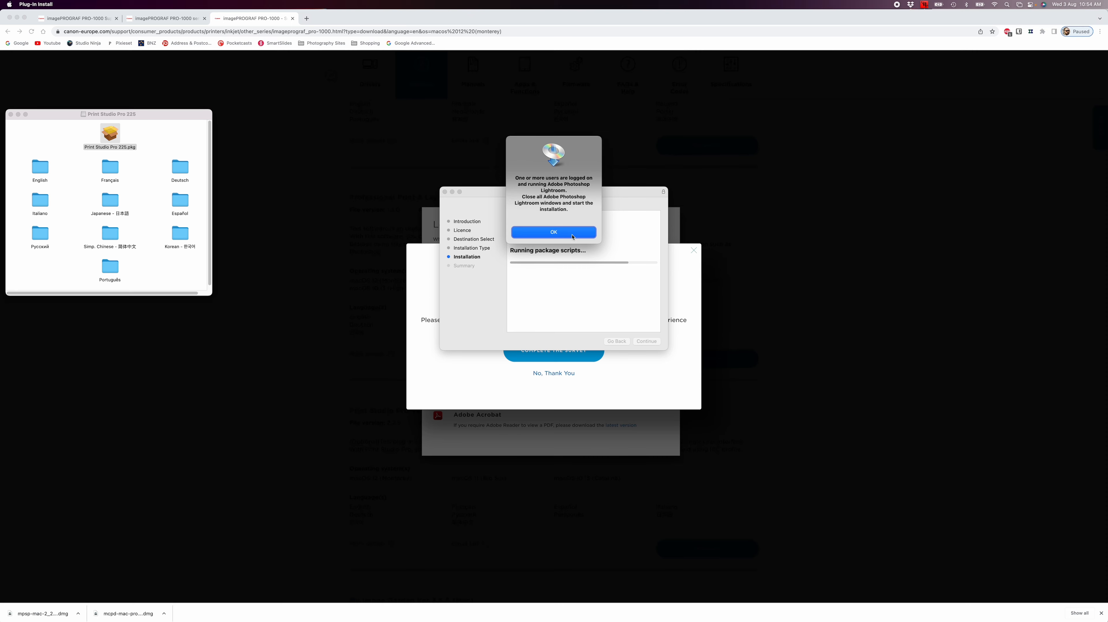
left_click(553, 230)
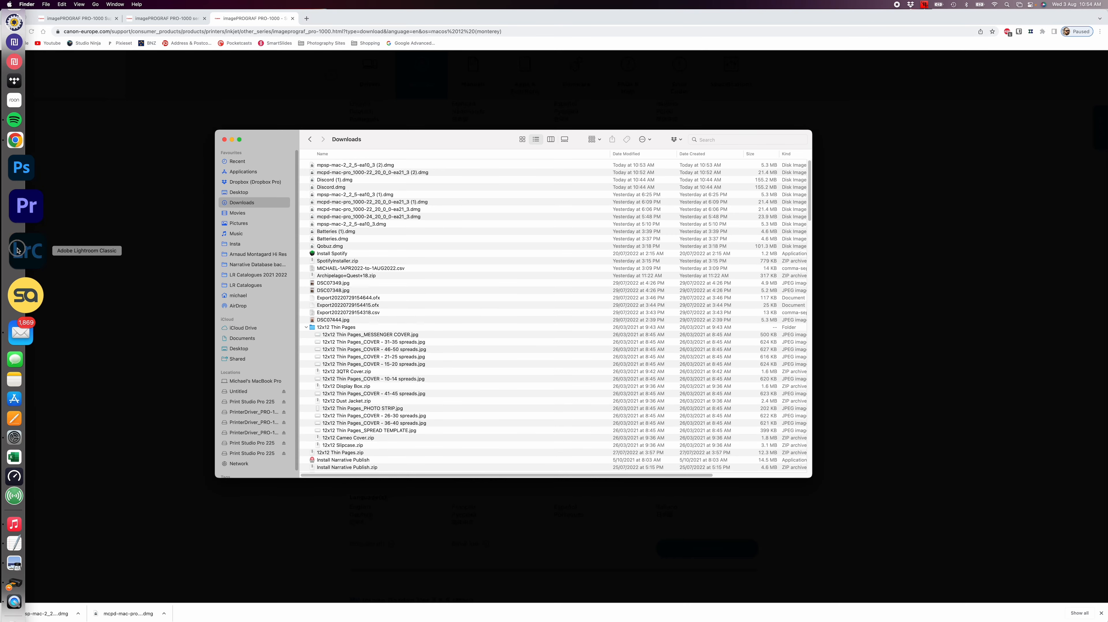
Launch Adobe Lightroom Classic from the Dock.
left_click(26, 251)
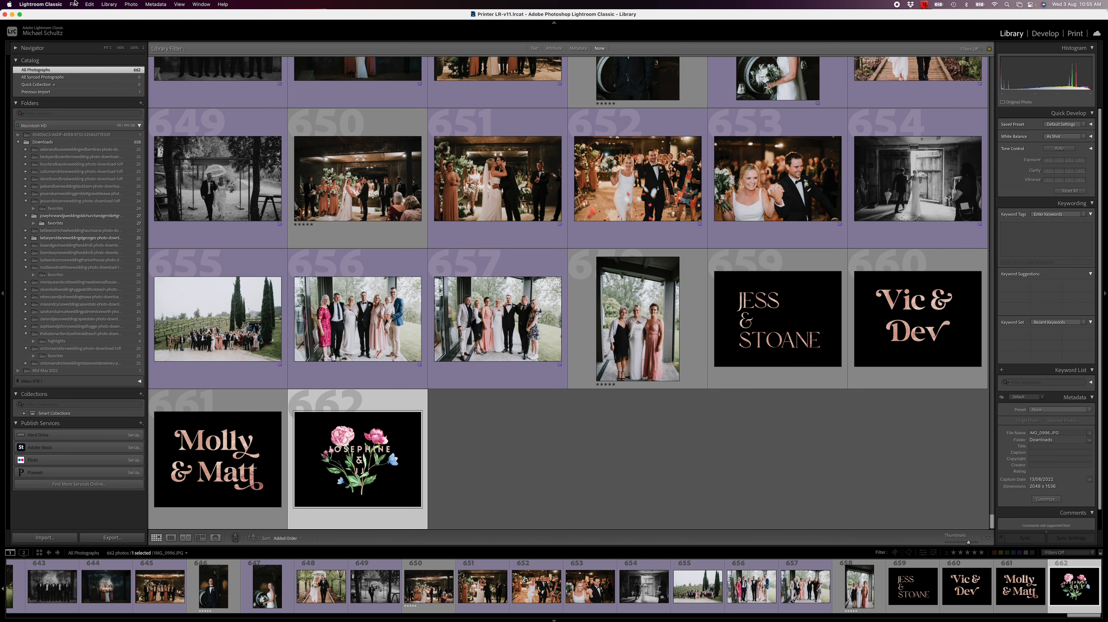
Bring Lightroom Classic's Library window to the front.
left_click(74, 4)
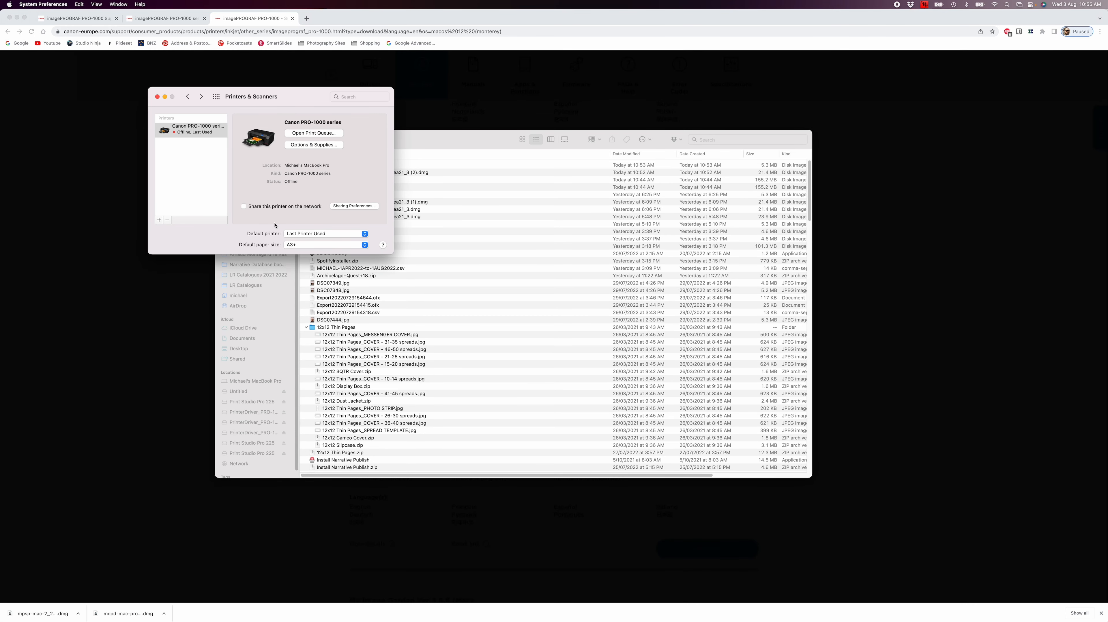
mouse_move(166, 171)
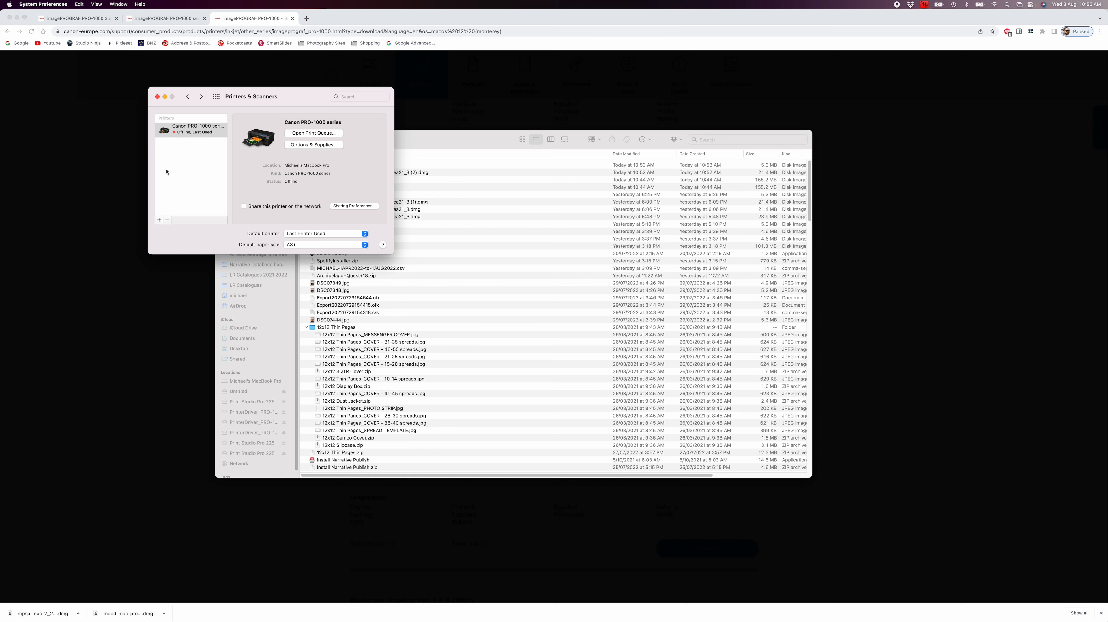
Delete the offline Canon PRO-1000 series printer and pick the USB PRO-1000 to add it again.
left_click_drag(271, 96, 314, 167)
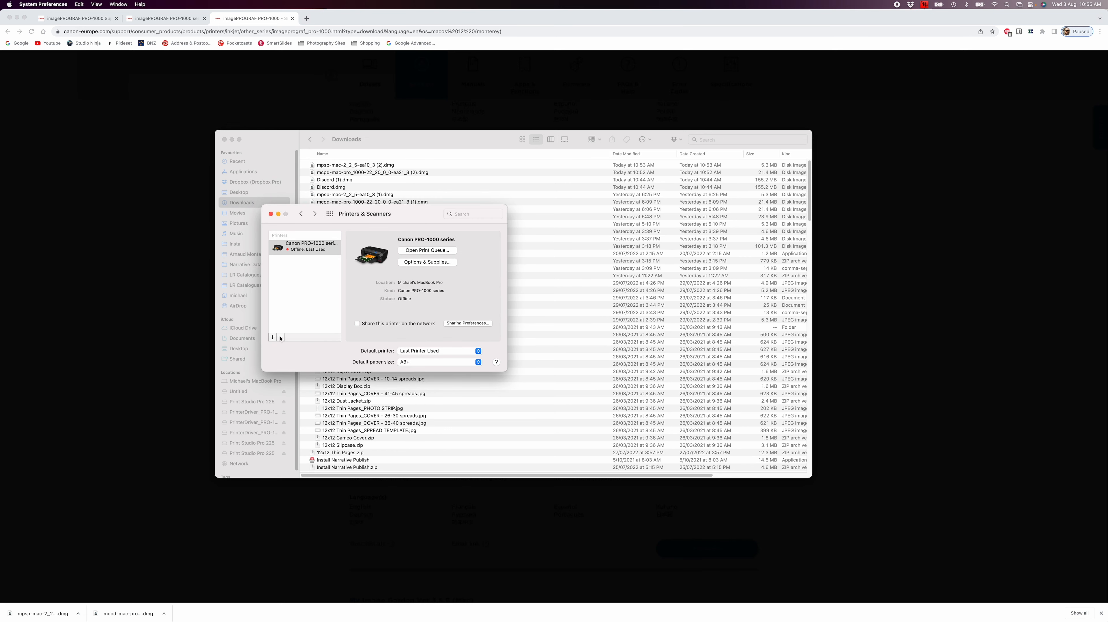
left_click(281, 337)
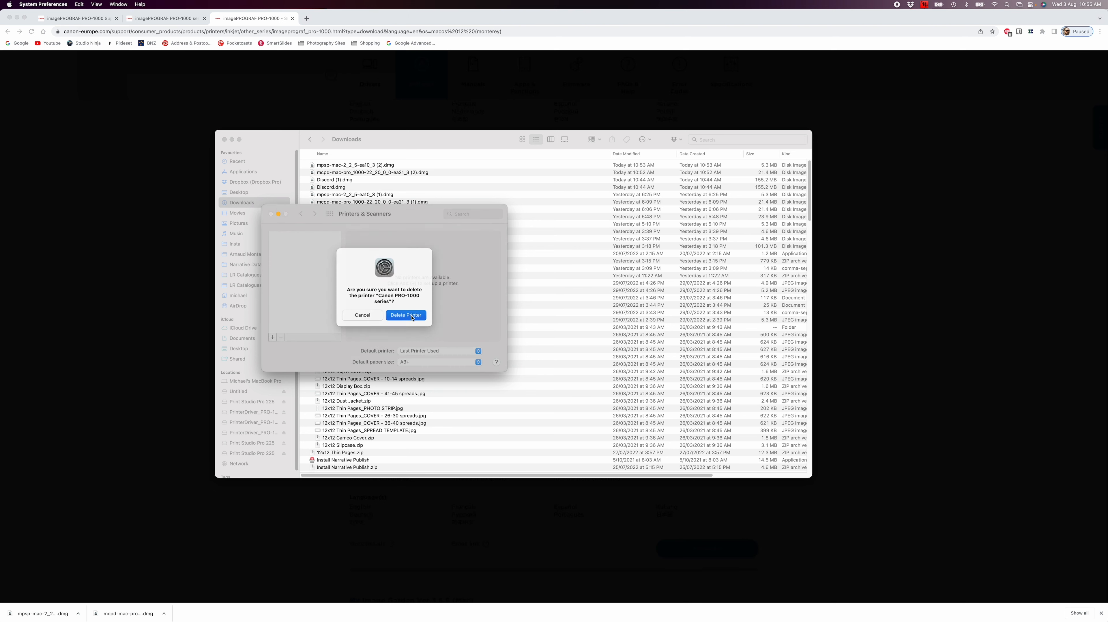
left_click(405, 315)
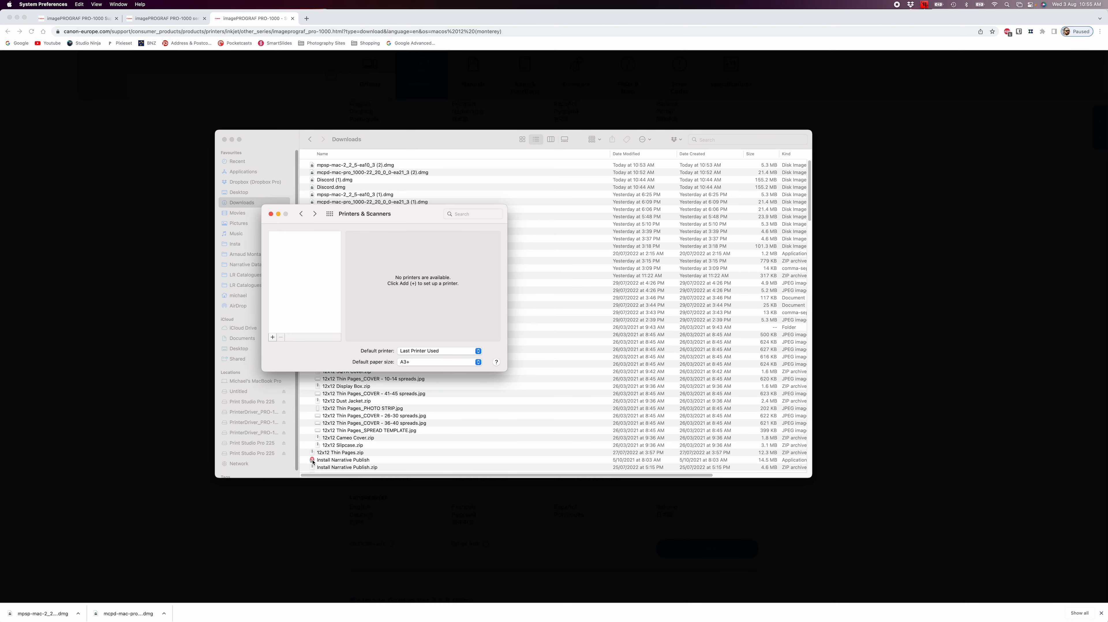
left_click(272, 336)
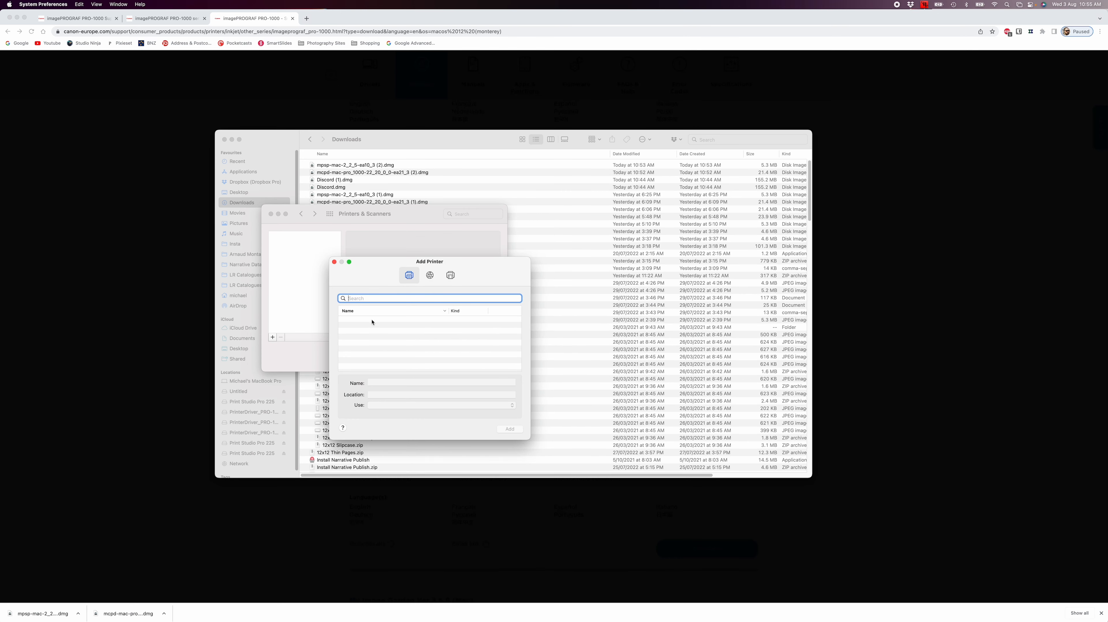
mouse_move(373, 328)
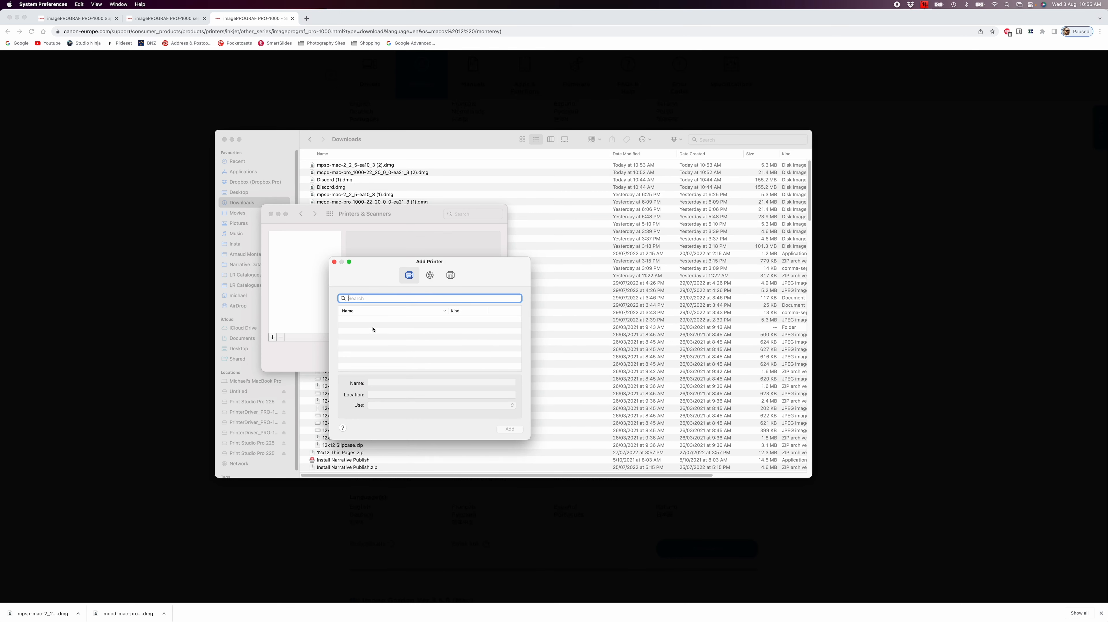
mouse_move(374, 331)
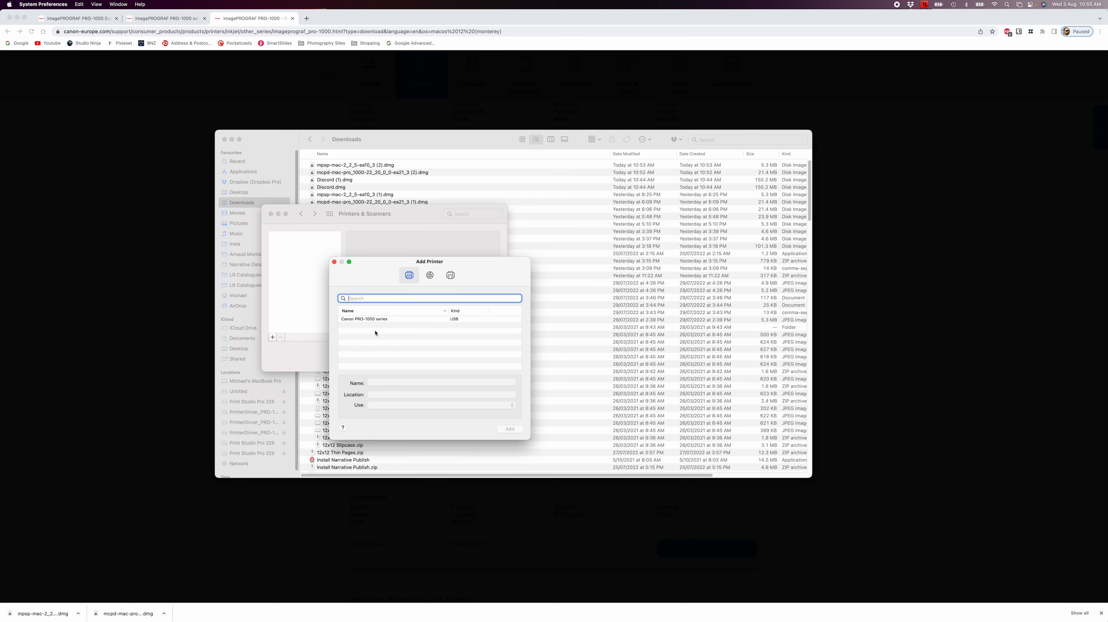
left_click(362, 318)
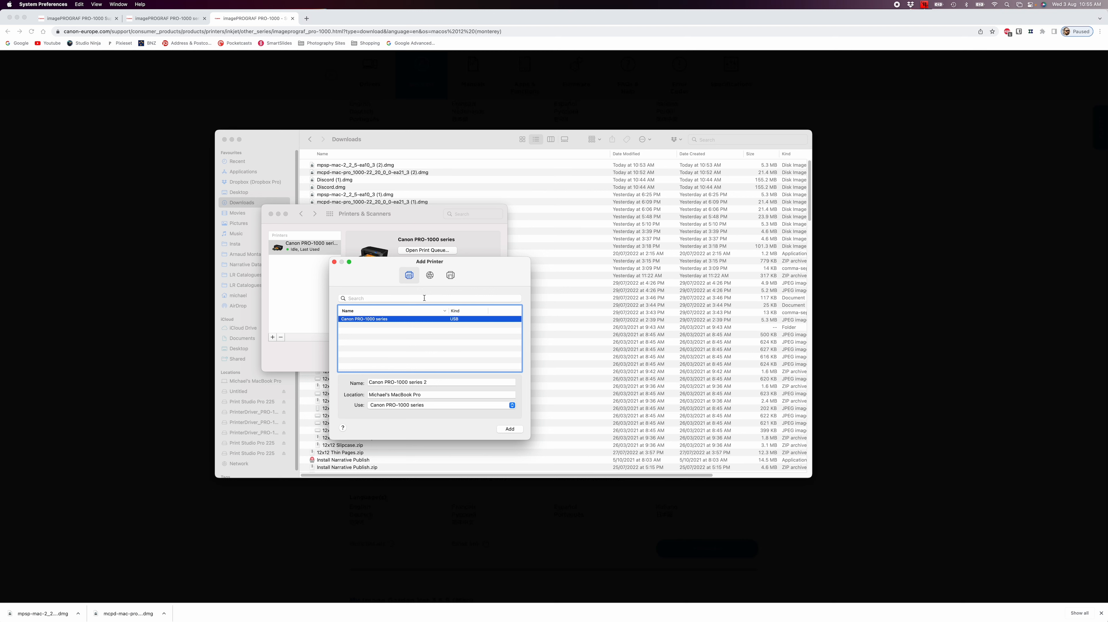
mouse_move(421, 320)
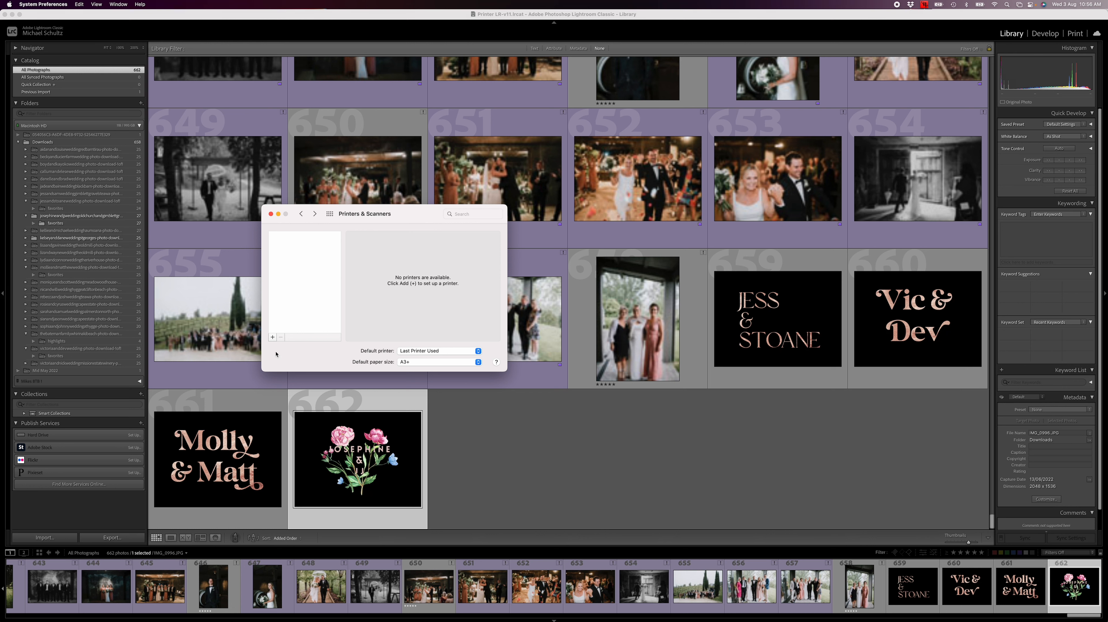
mouse_move(274, 353)
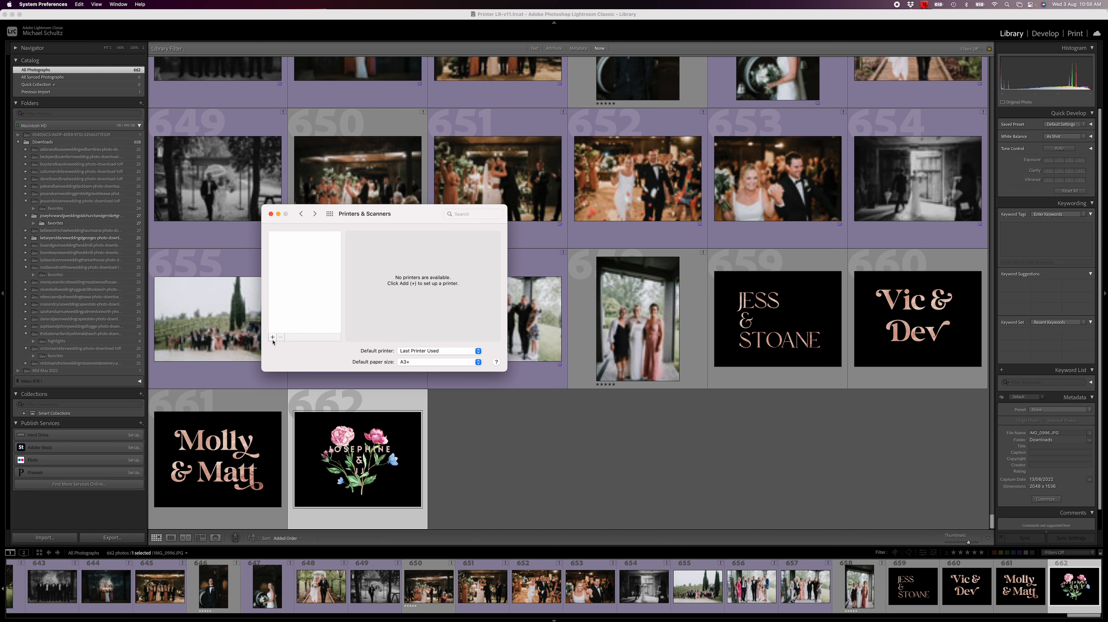
mouse_move(273, 337)
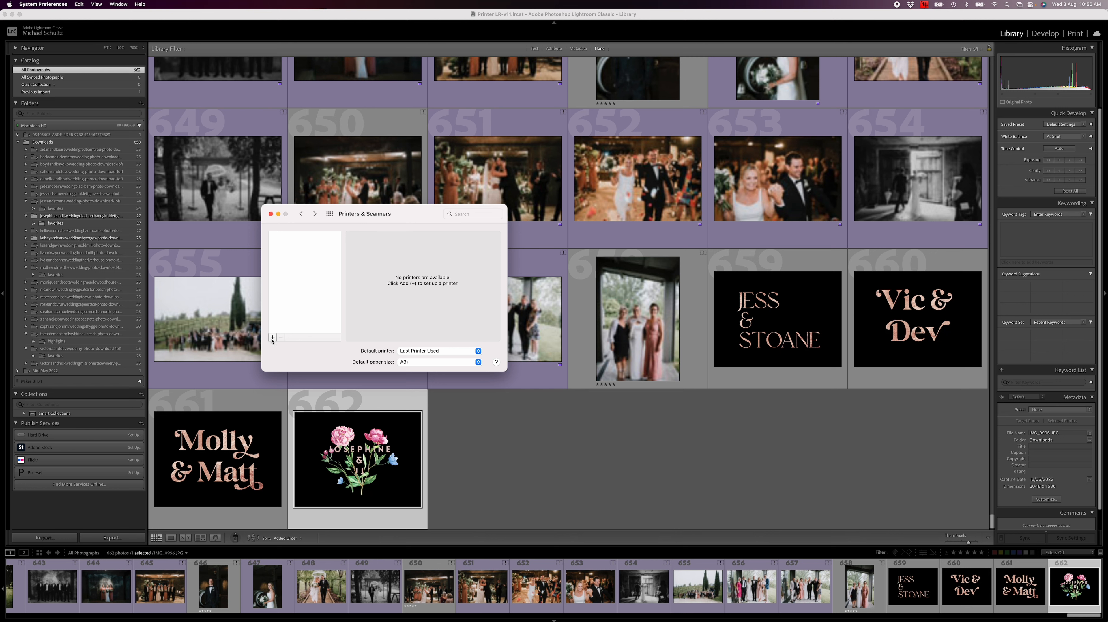
left_click(272, 337)
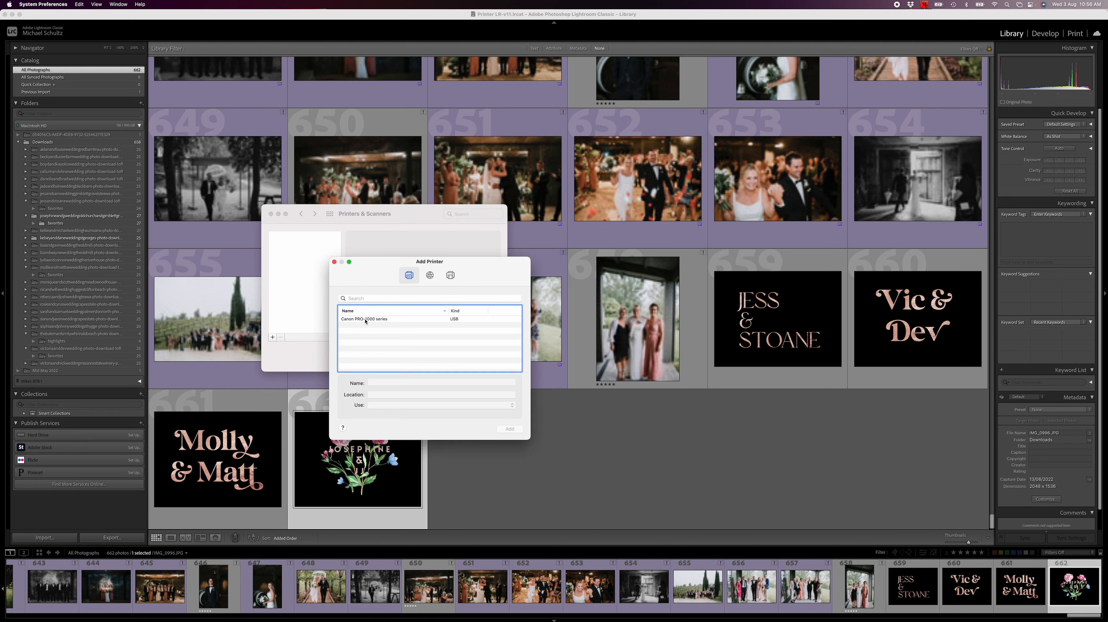
left_click(364, 318)
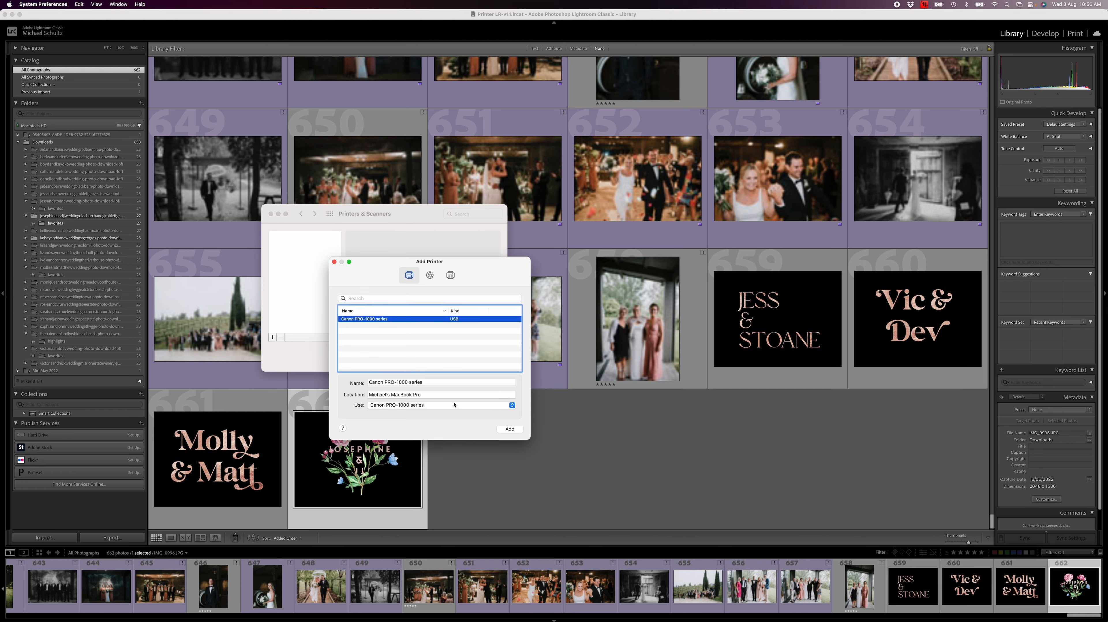
left_click(510, 429)
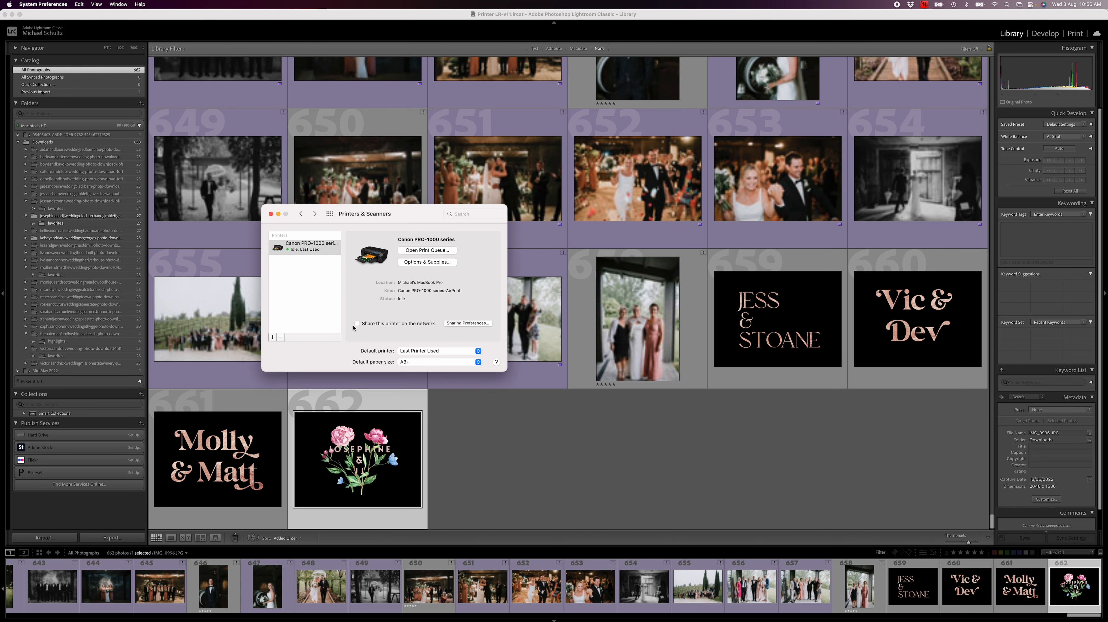
mouse_move(418, 296)
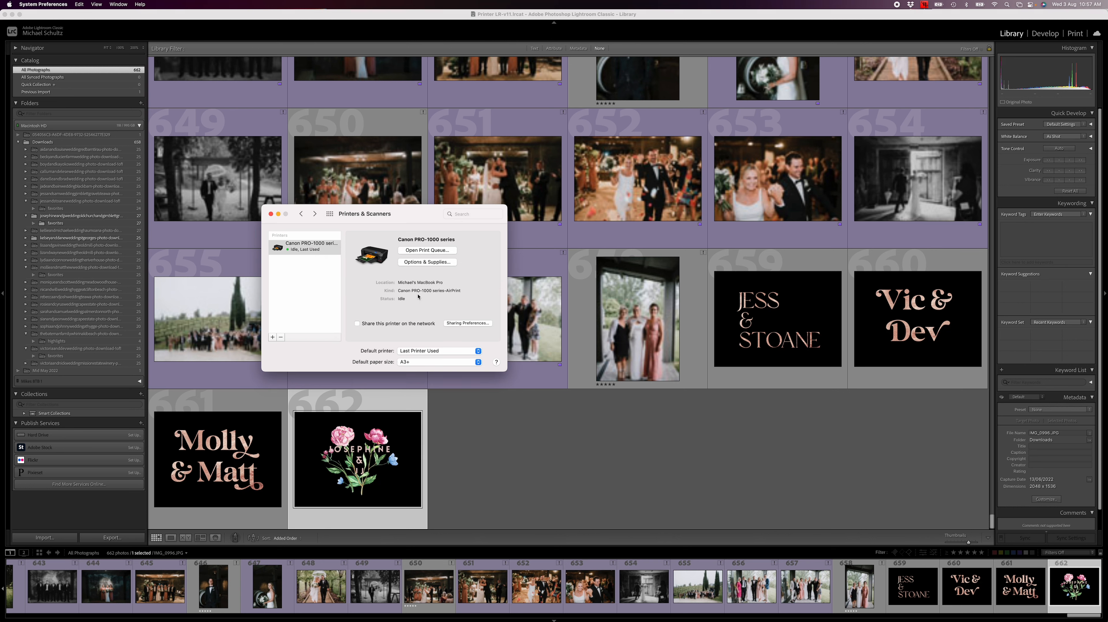
mouse_move(416, 296)
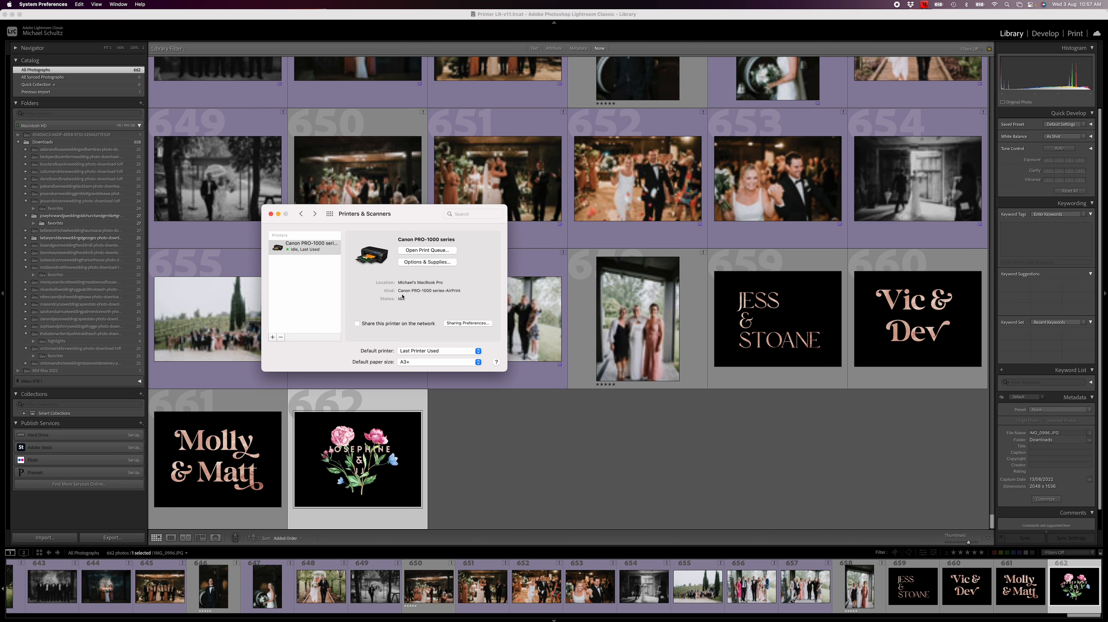
mouse_move(402, 297)
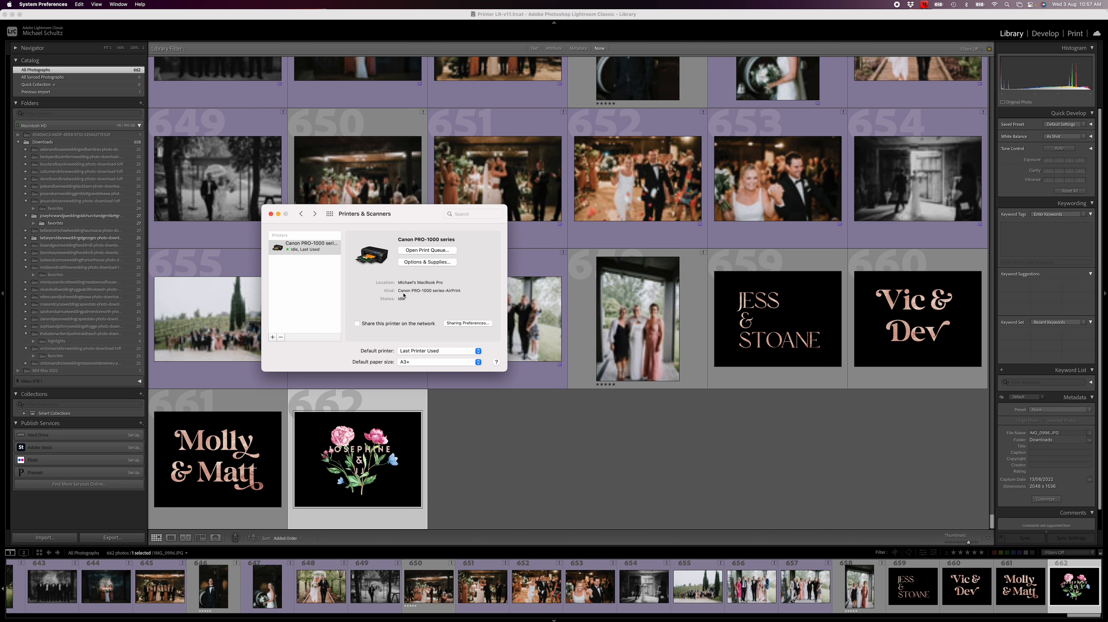
mouse_move(463, 298)
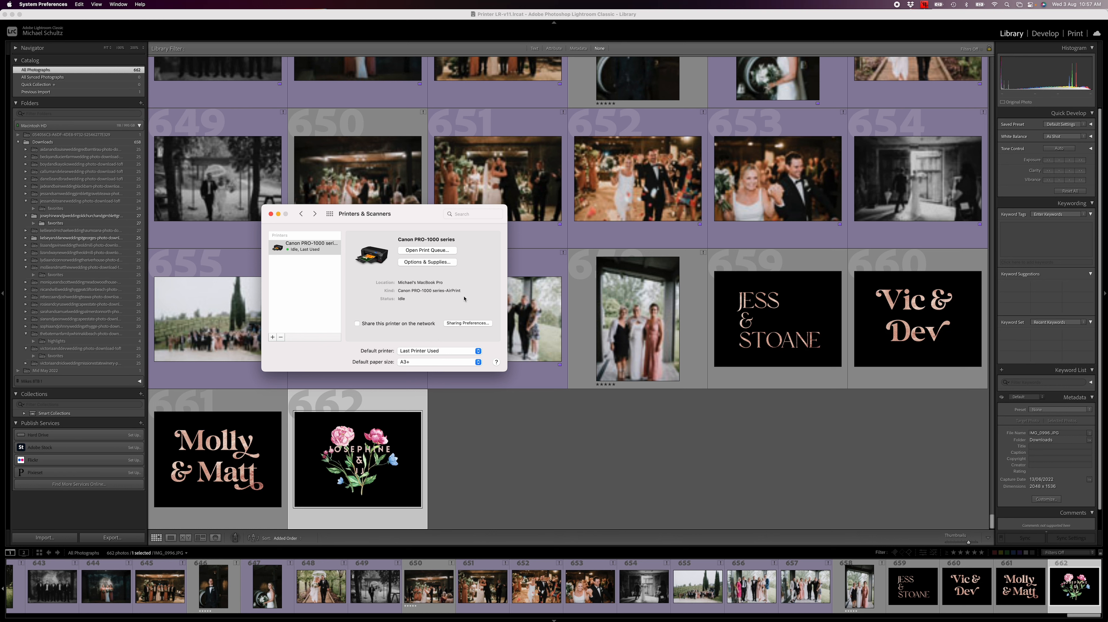
Launch Canon Print Studio Pro from Lightroom's Plug-in Extras and dismiss the 'no supported printer' alert.
left_click(270, 214)
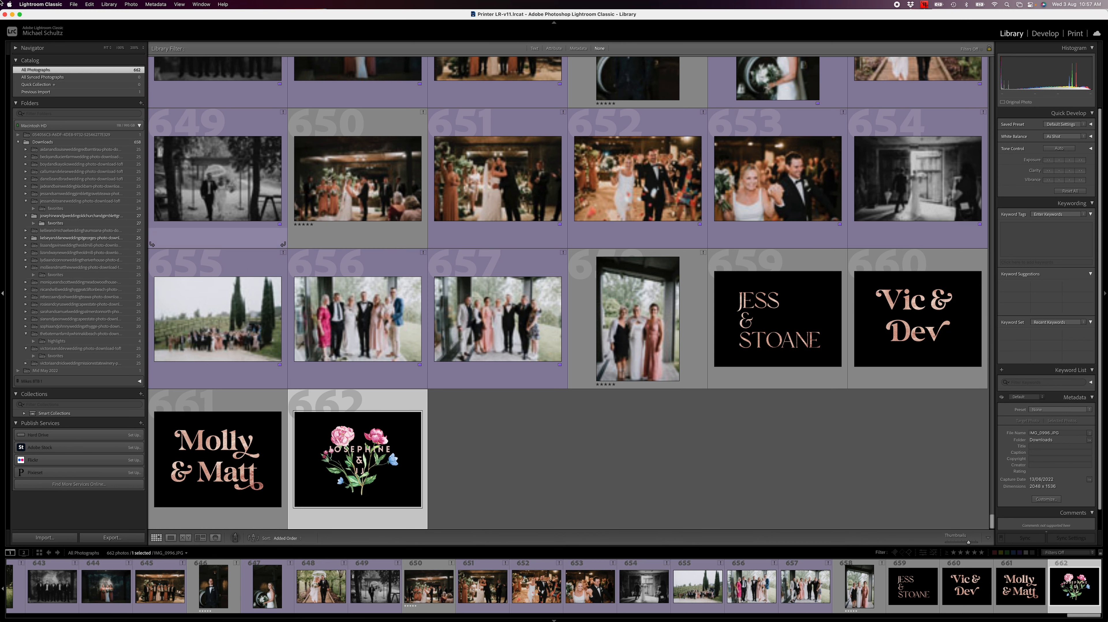
left_click(74, 4)
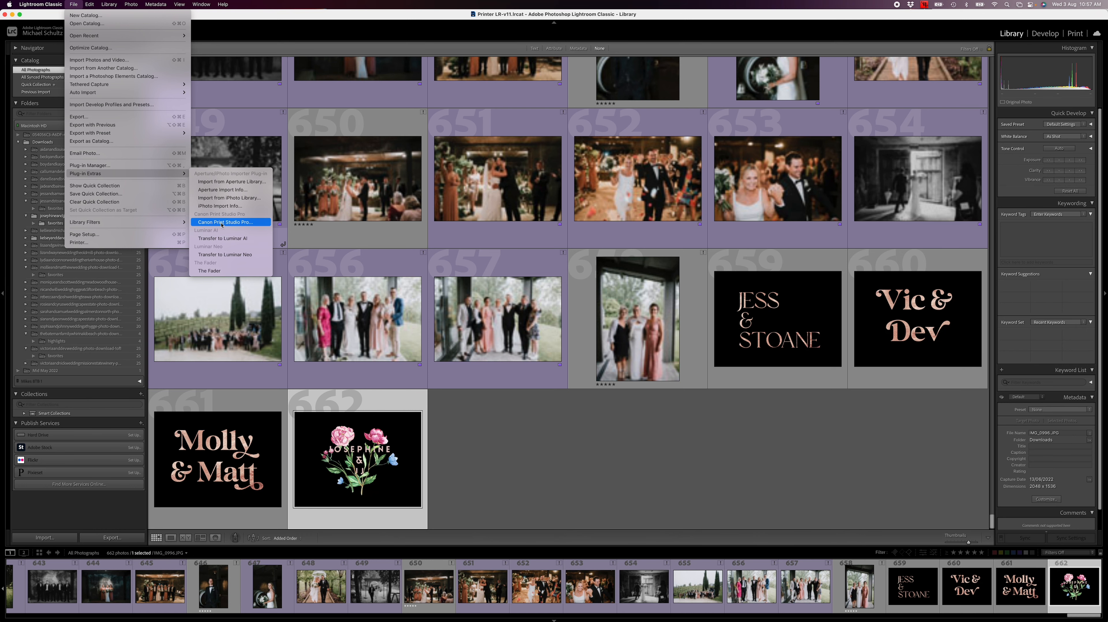
left_click(227, 222)
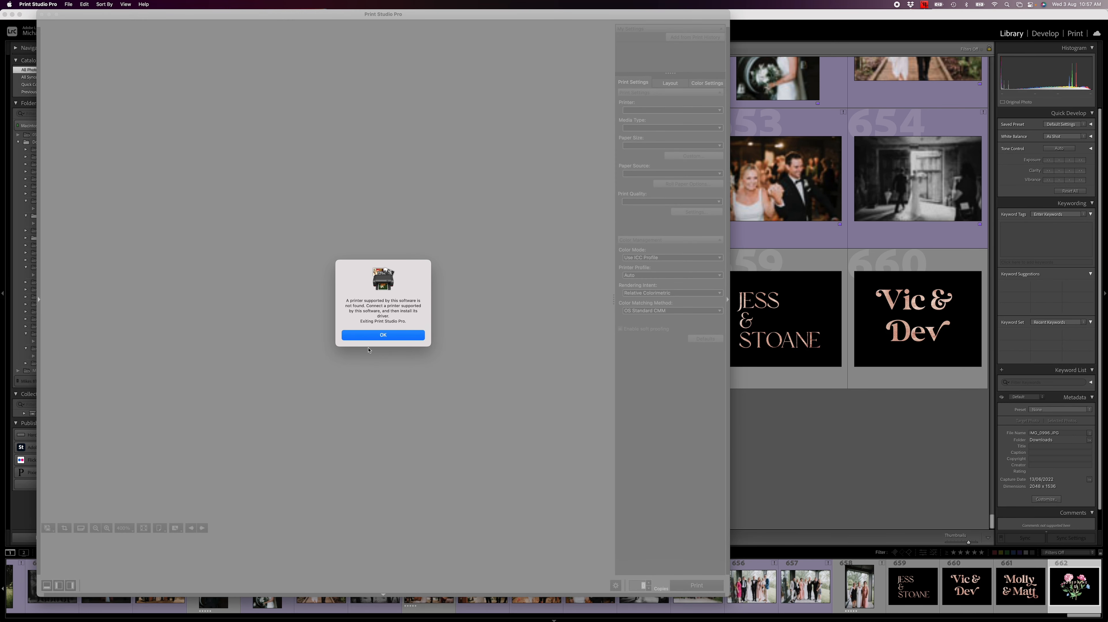
mouse_move(384, 341)
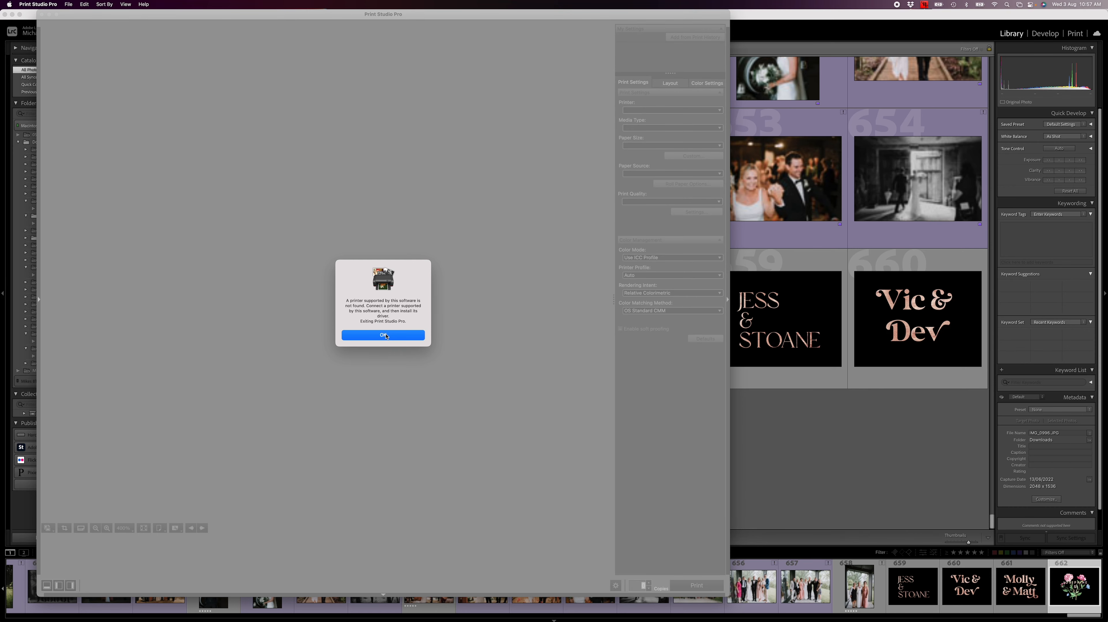
left_click(382, 334)
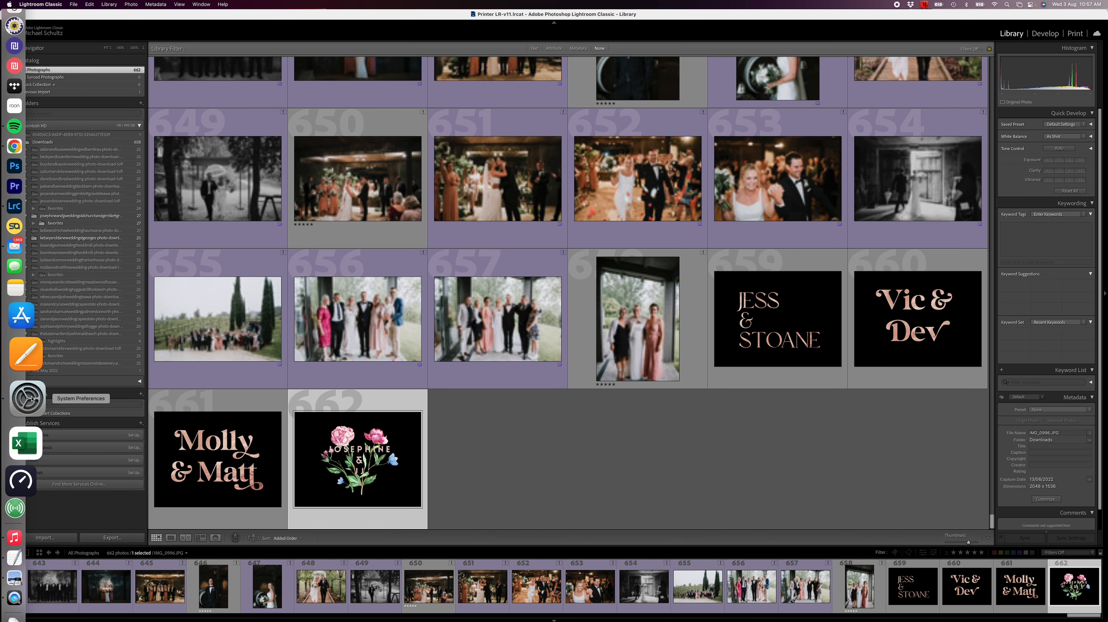
Delete the AirPrint Canon PRO-1000 printer in Printers & Scanners.
left_click(26, 394)
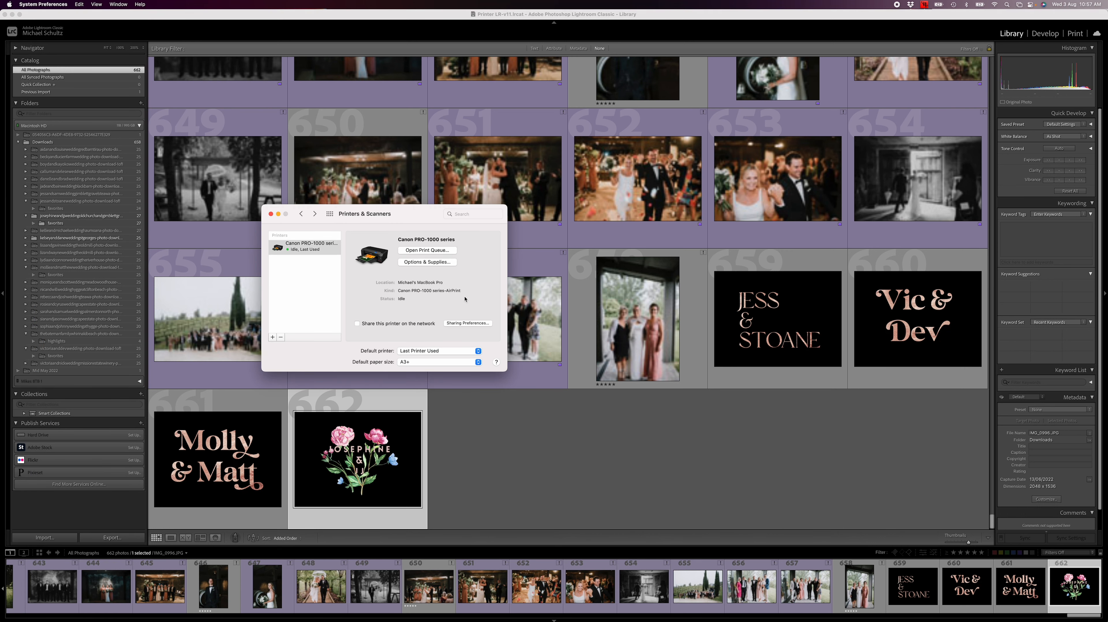
left_click(304, 244)
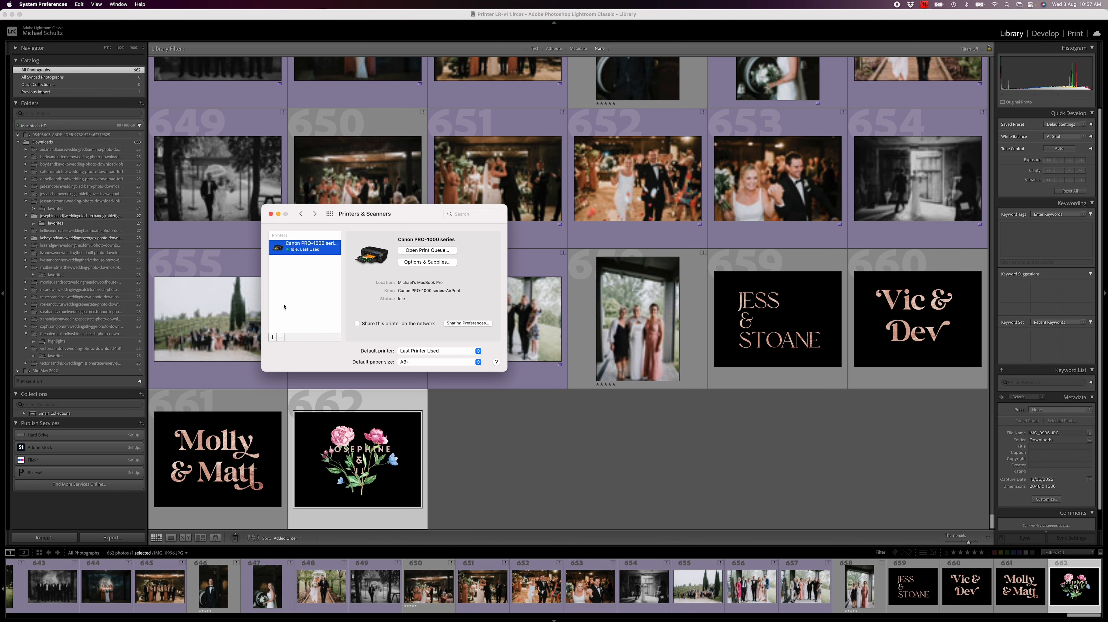
left_click(281, 337)
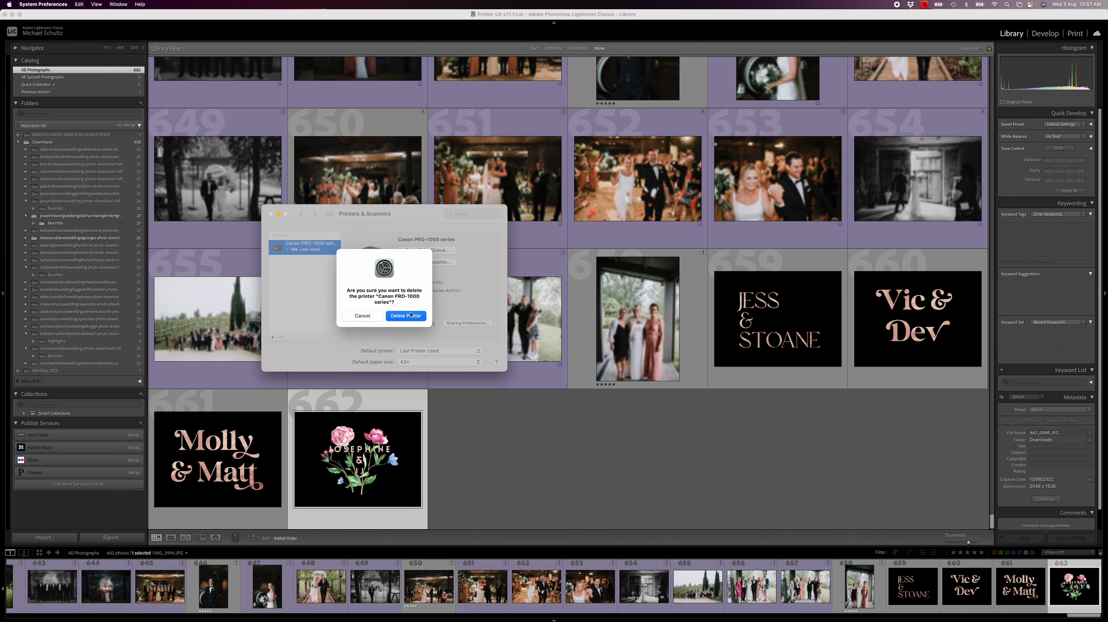
left_click(406, 315)
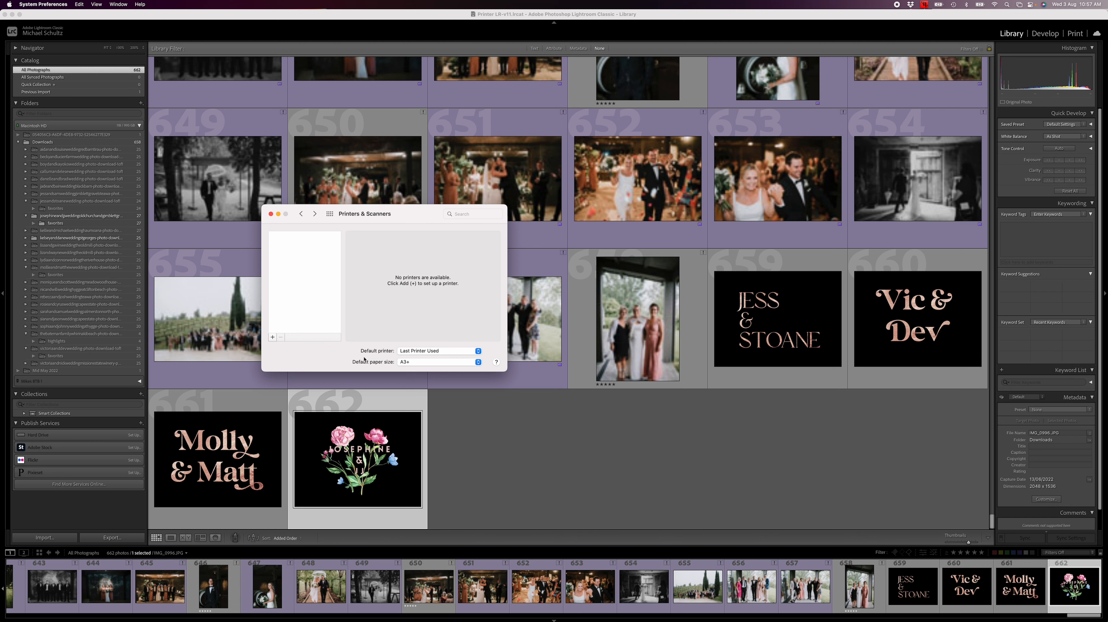
Select the USB Canon PRO-1000 series to re-add and show its driver choices.
left_click(272, 337)
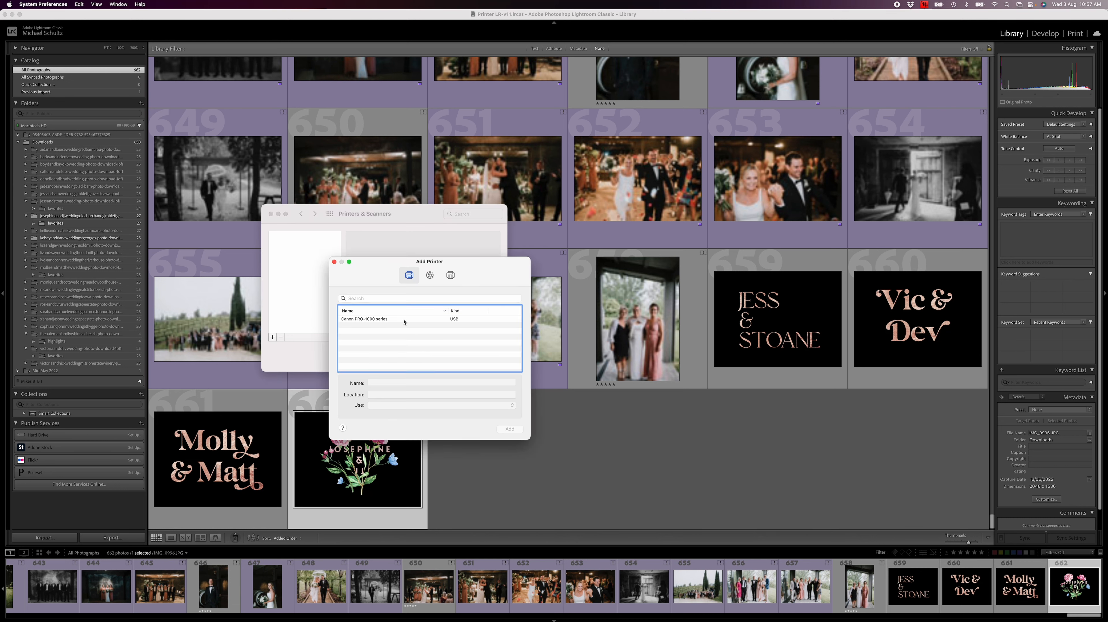
left_click(389, 319)
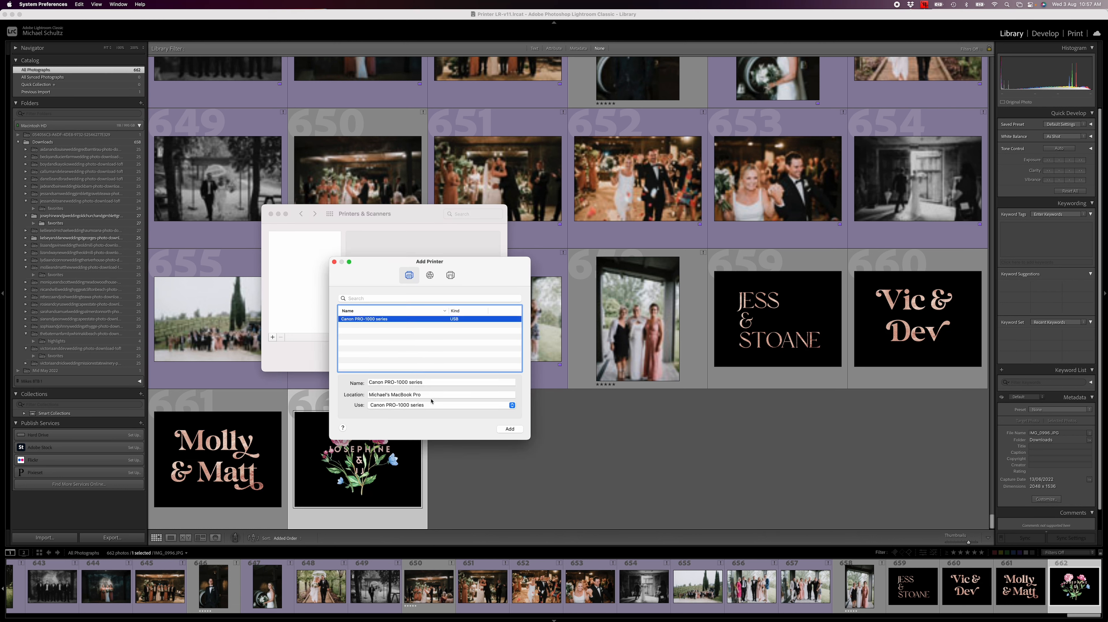
left_click(441, 405)
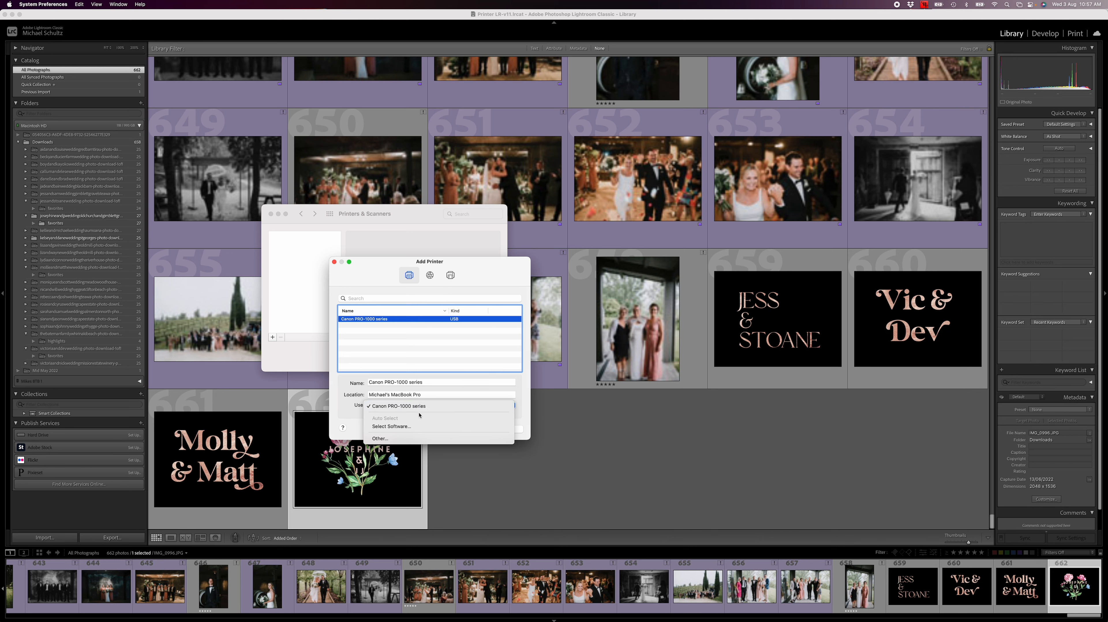
mouse_move(392, 426)
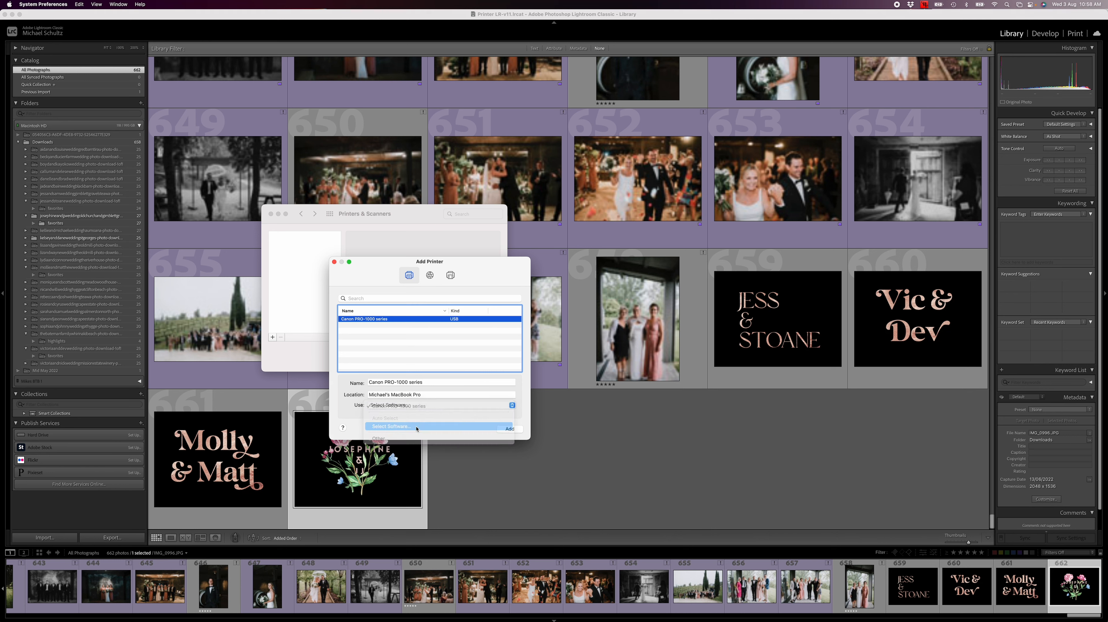
Add the USB Canon PRO-1000 with the Canon PRO-1000 series CUPS driver instead of AirPrint.
left_click(392, 426)
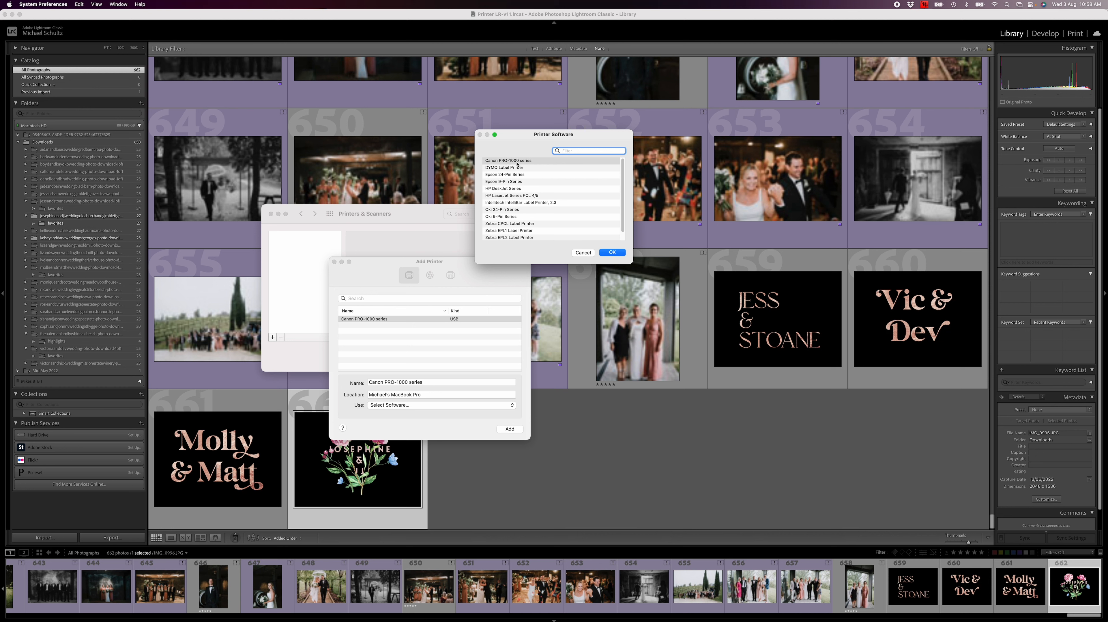
mouse_move(506, 181)
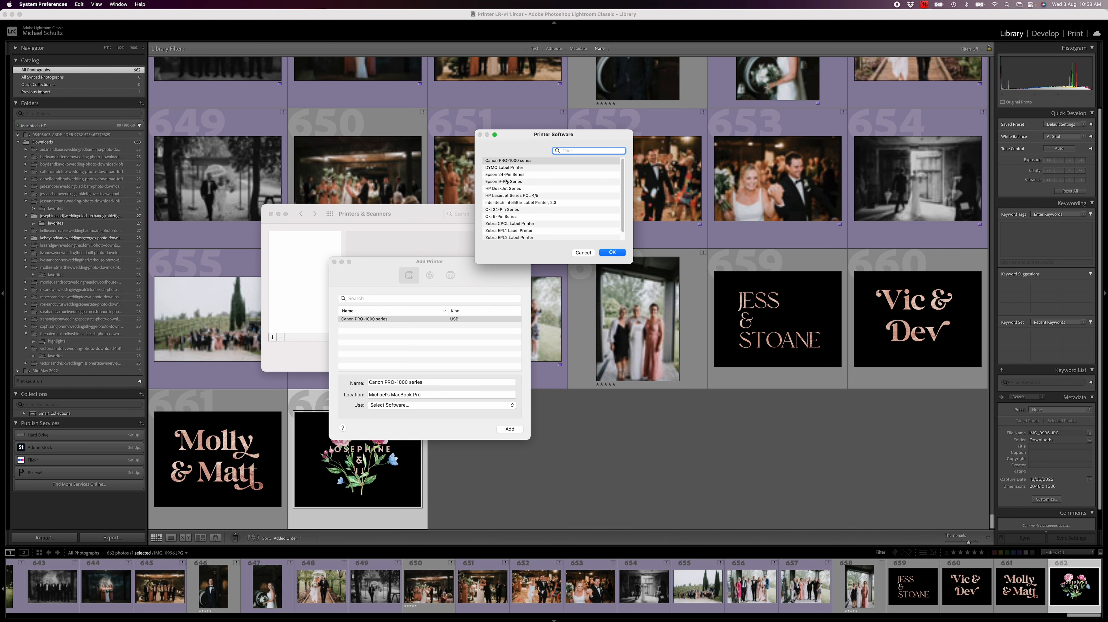
mouse_move(539, 162)
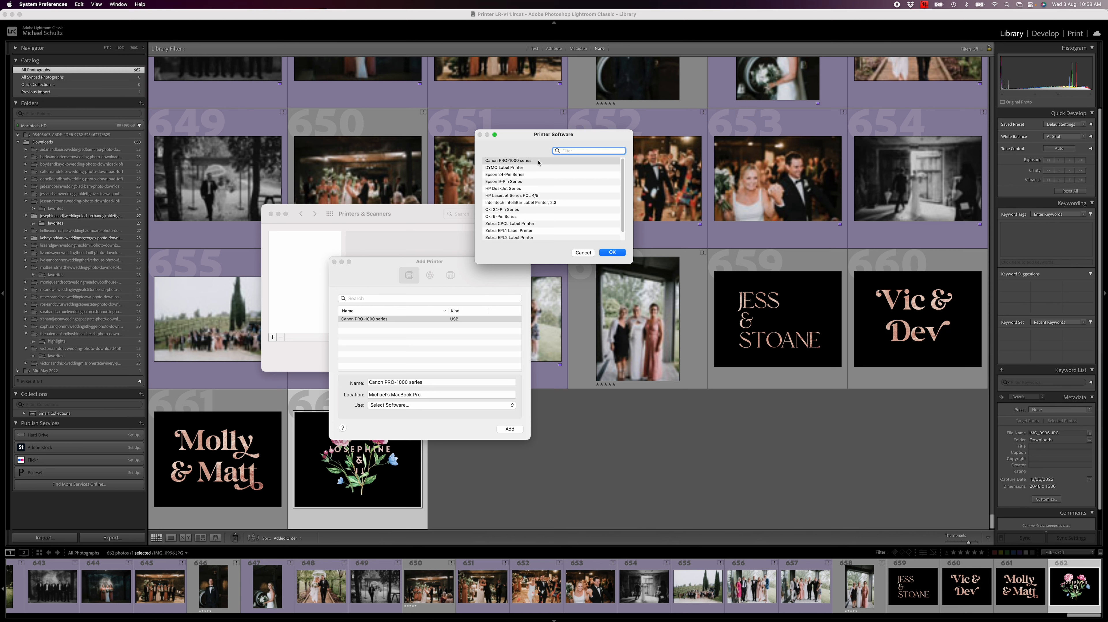
left_click(510, 160)
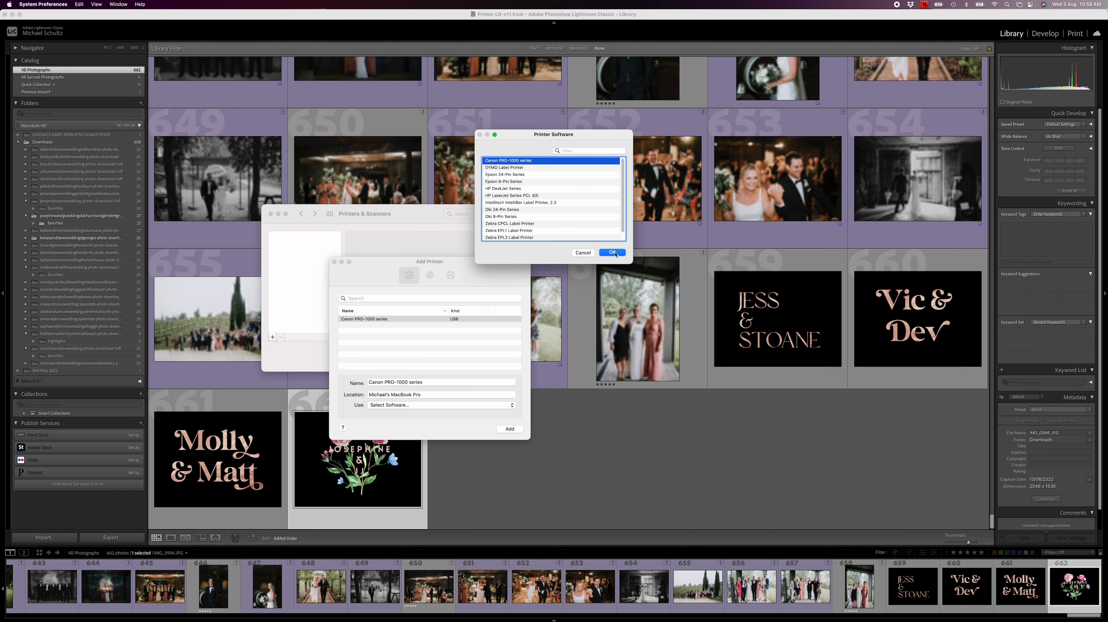
mouse_move(378, 225)
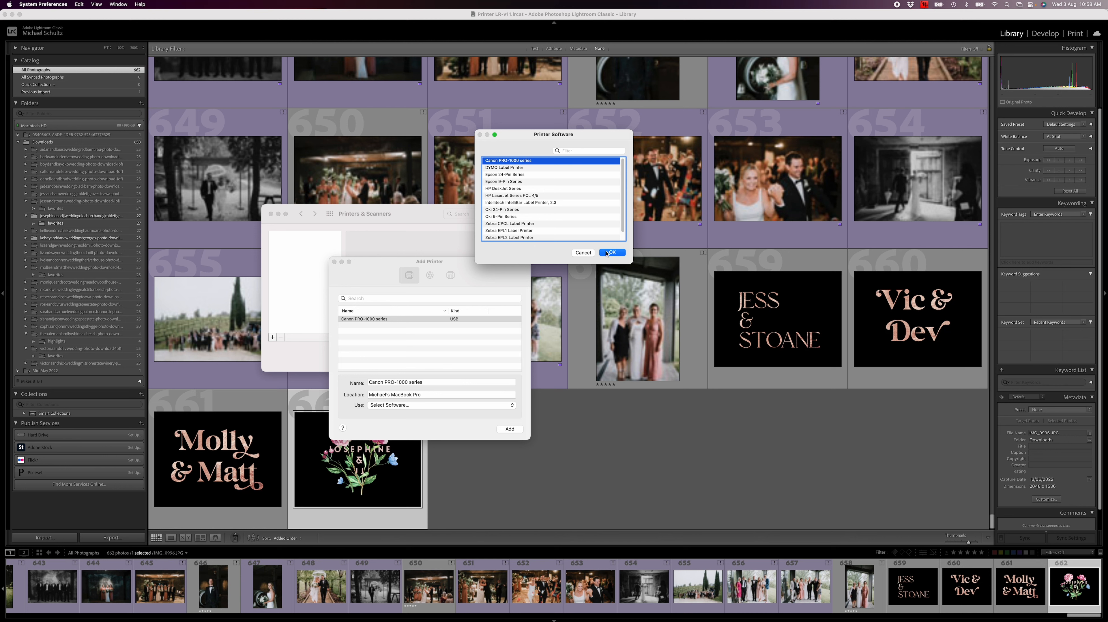
left_click(611, 252)
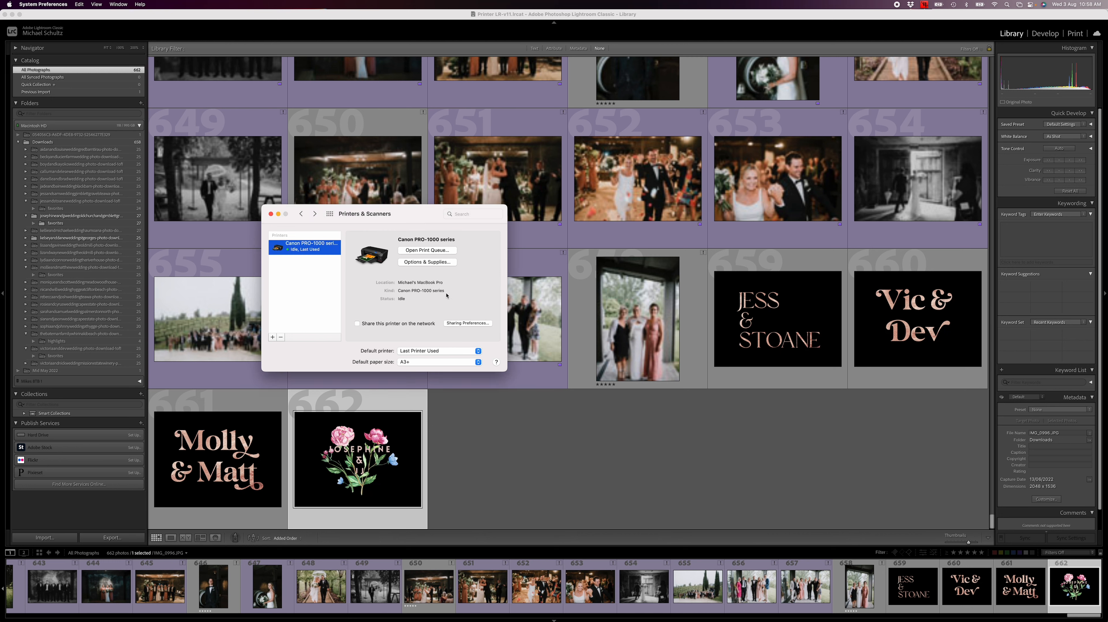
mouse_move(453, 296)
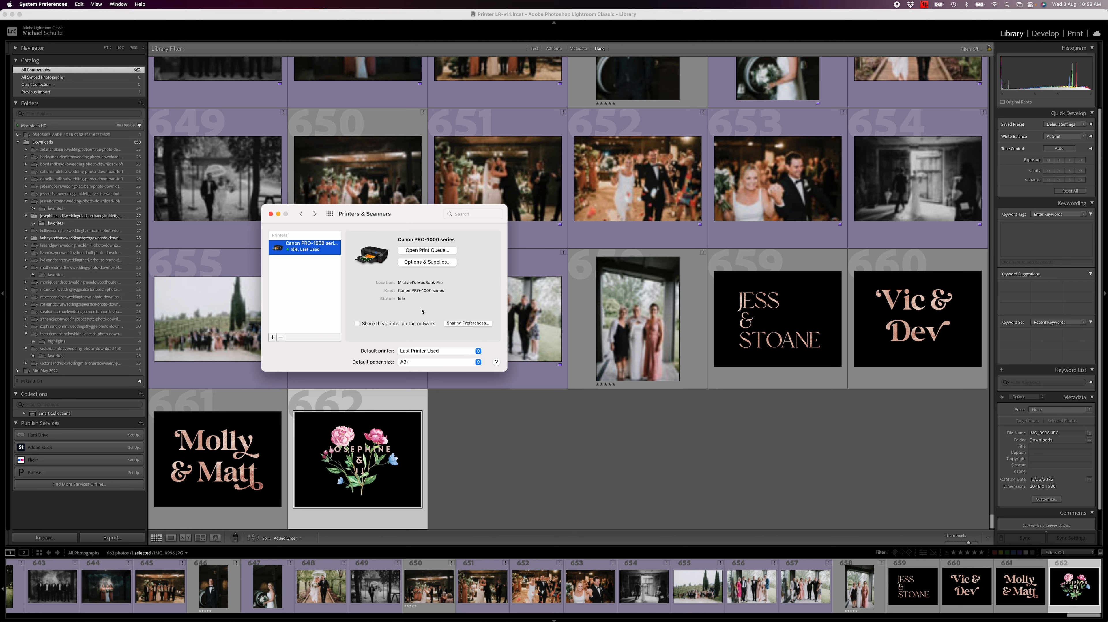
mouse_move(528, 293)
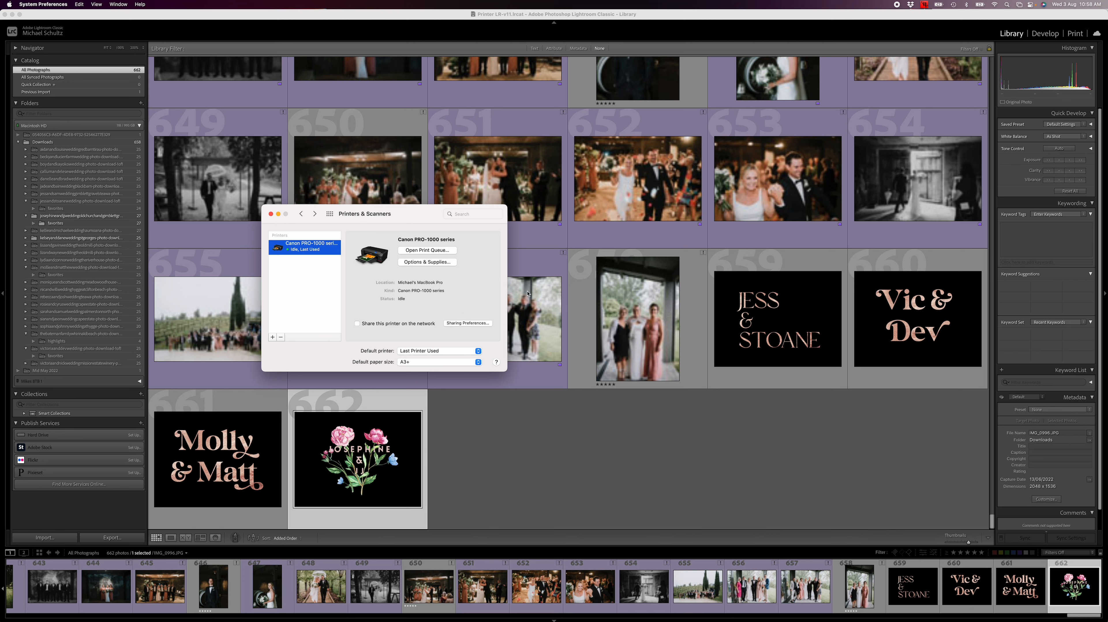
mouse_move(664, 477)
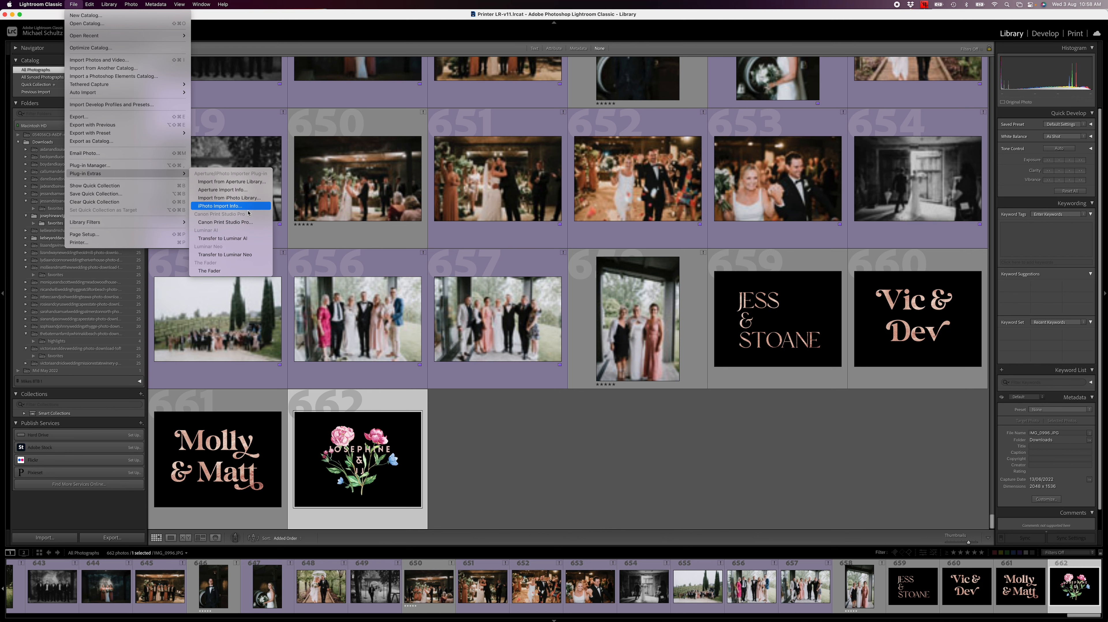
Launch Canon Print Studio Pro from Lightroom's Plug-in Extras to confirm it now opens.
left_click(226, 221)
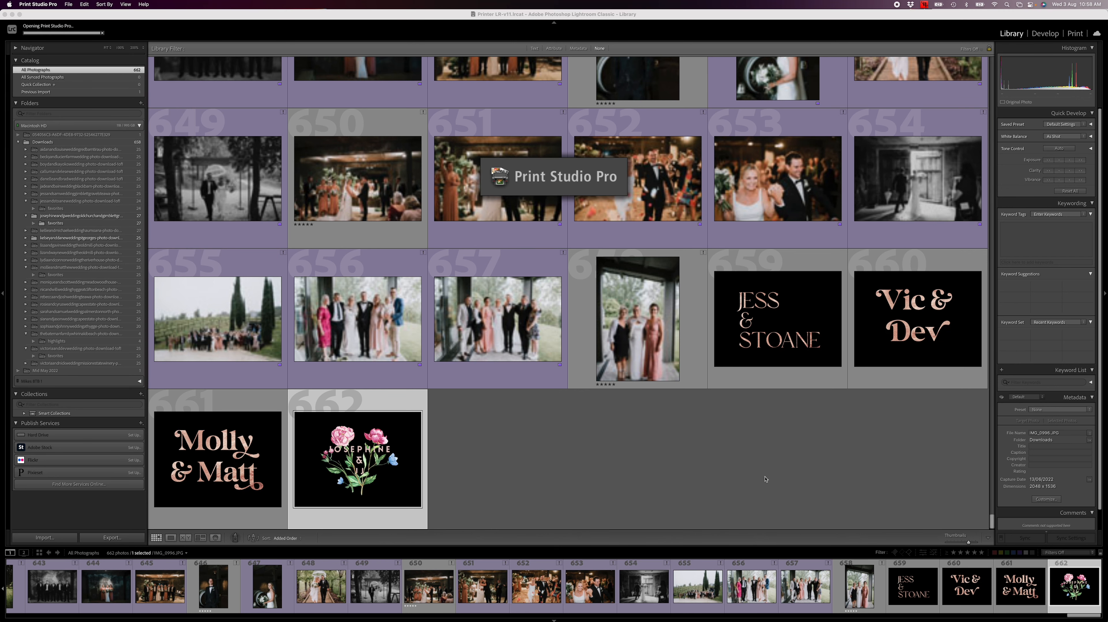